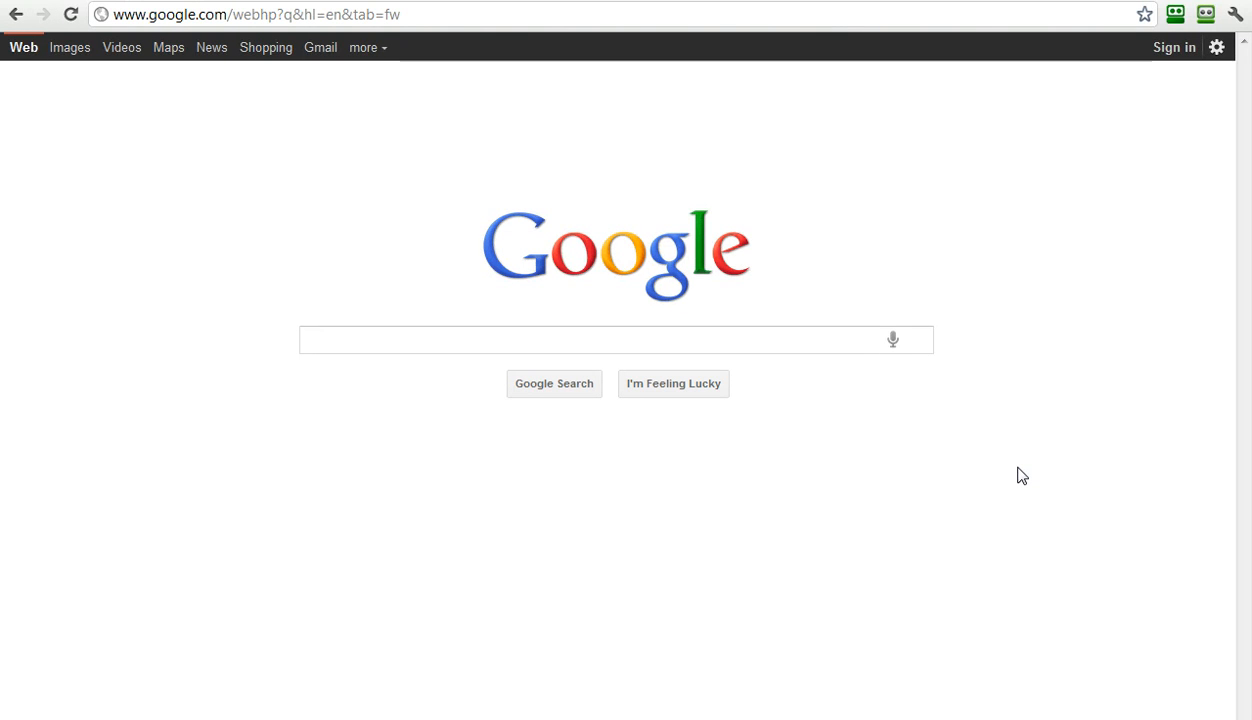
Search 'florist brisbane' and scroll through the ads, business listings and local map
{"action": "left_click", "coordinate": [615, 340]}
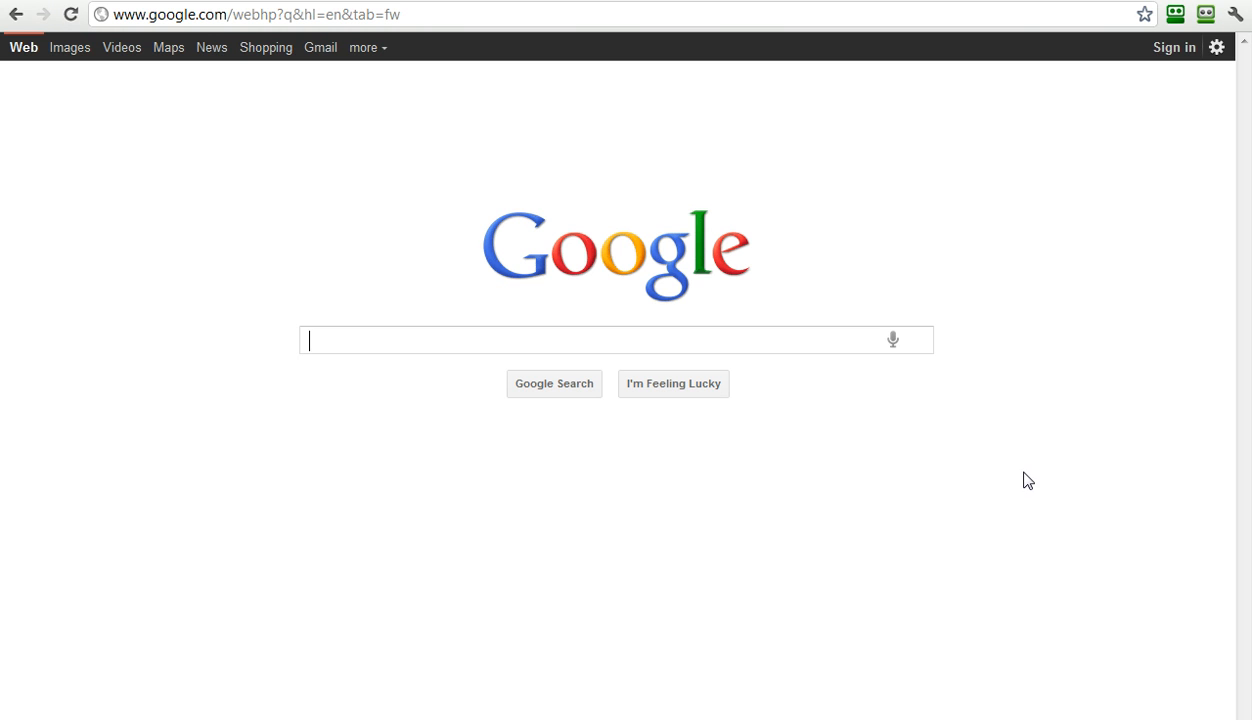
{"action": "mouse_move", "coordinate": [978, 185]}
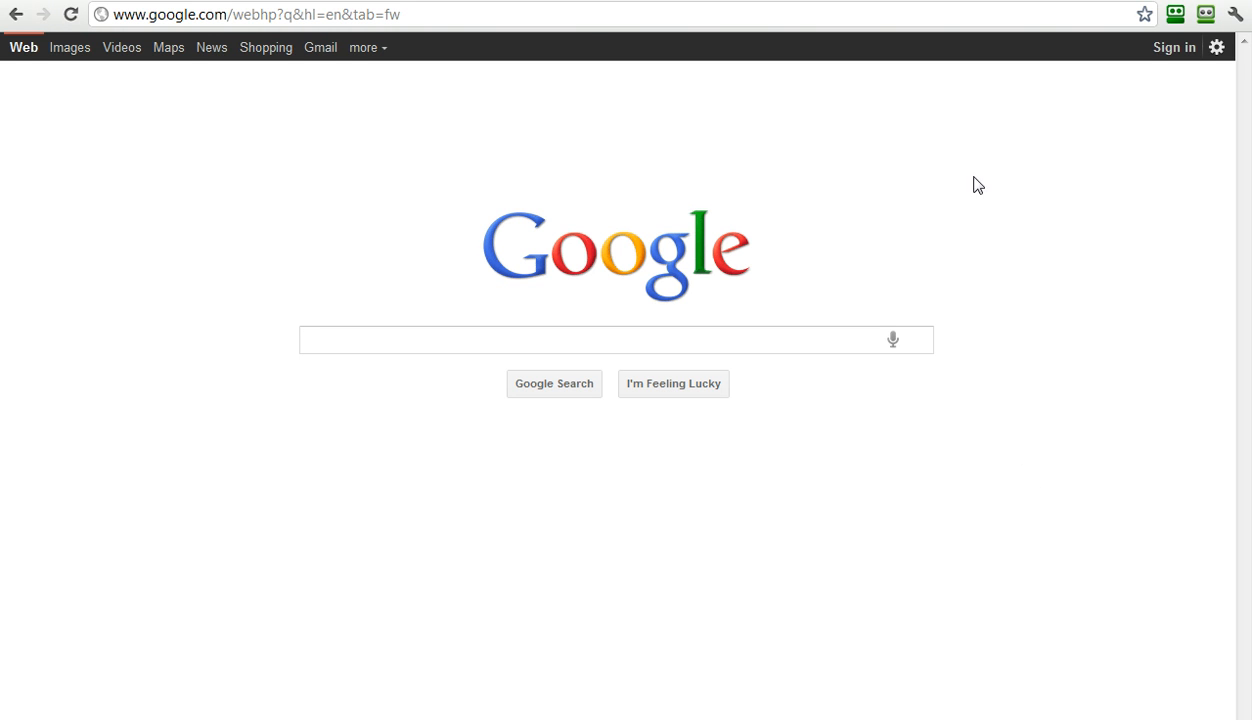
{"action": "mouse_move", "coordinate": [1049, 538]}
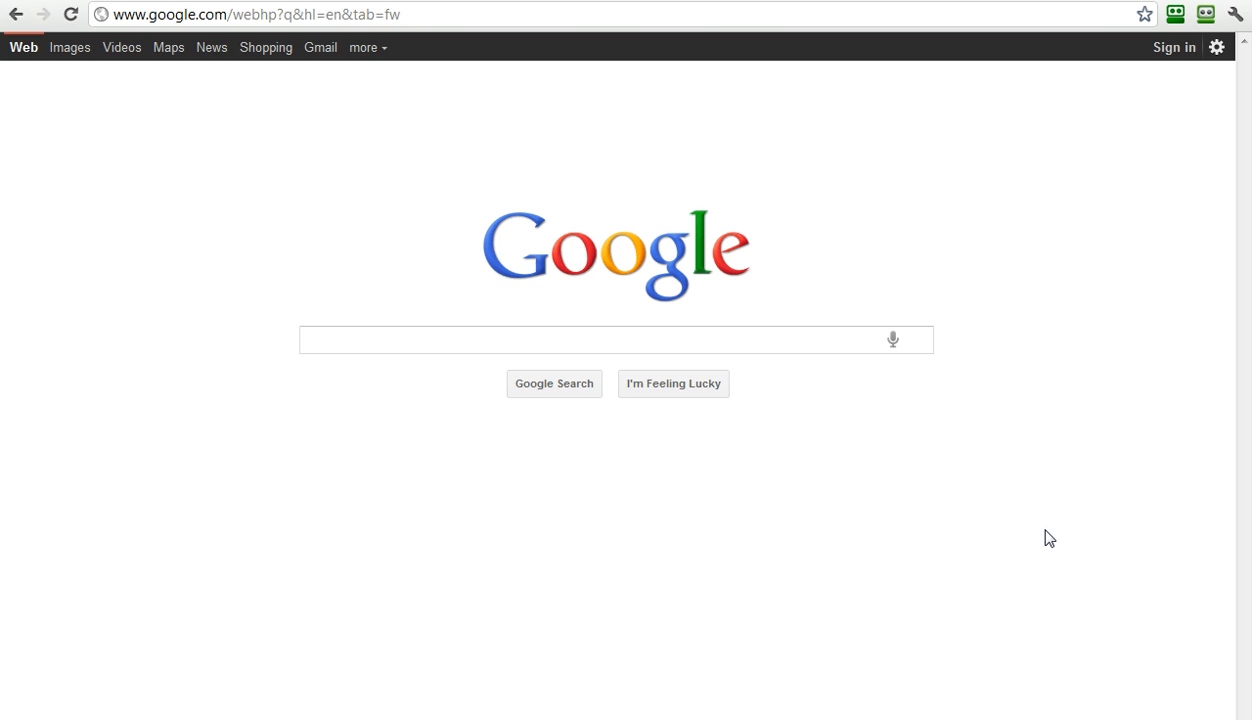
{"action": "left_click", "coordinate": [615, 340]}
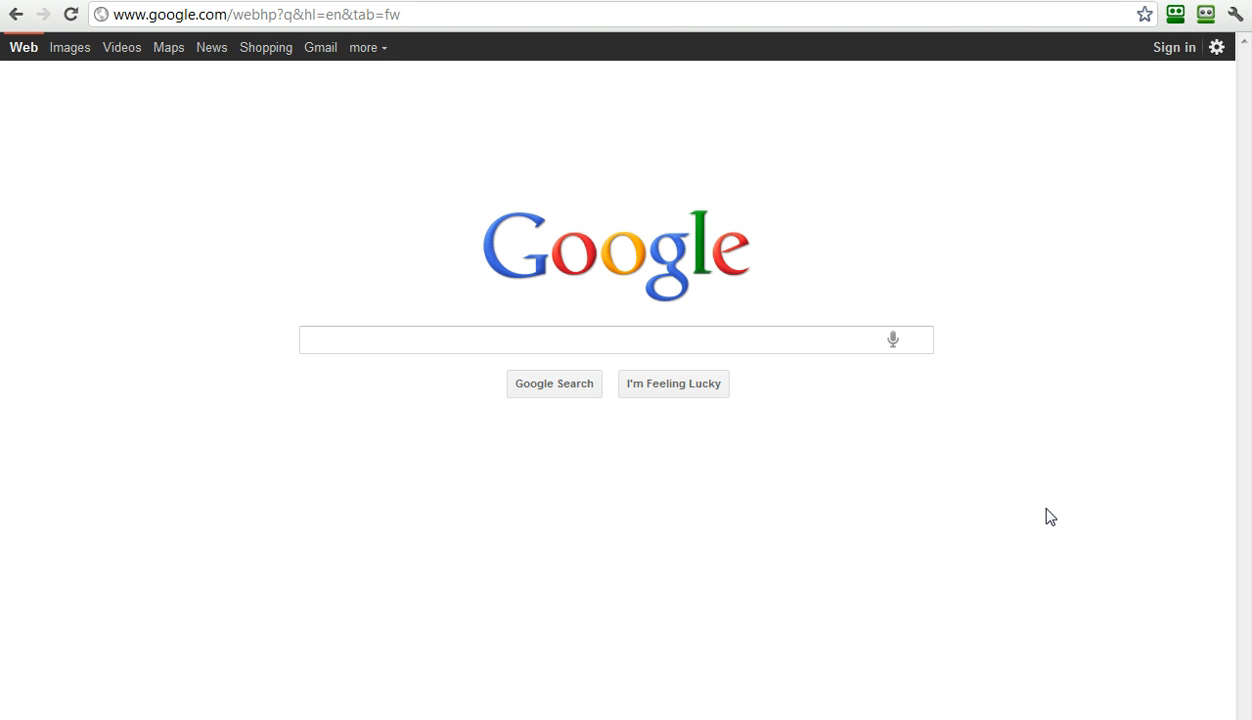
{"action": "mouse_move", "coordinate": [920, 630]}
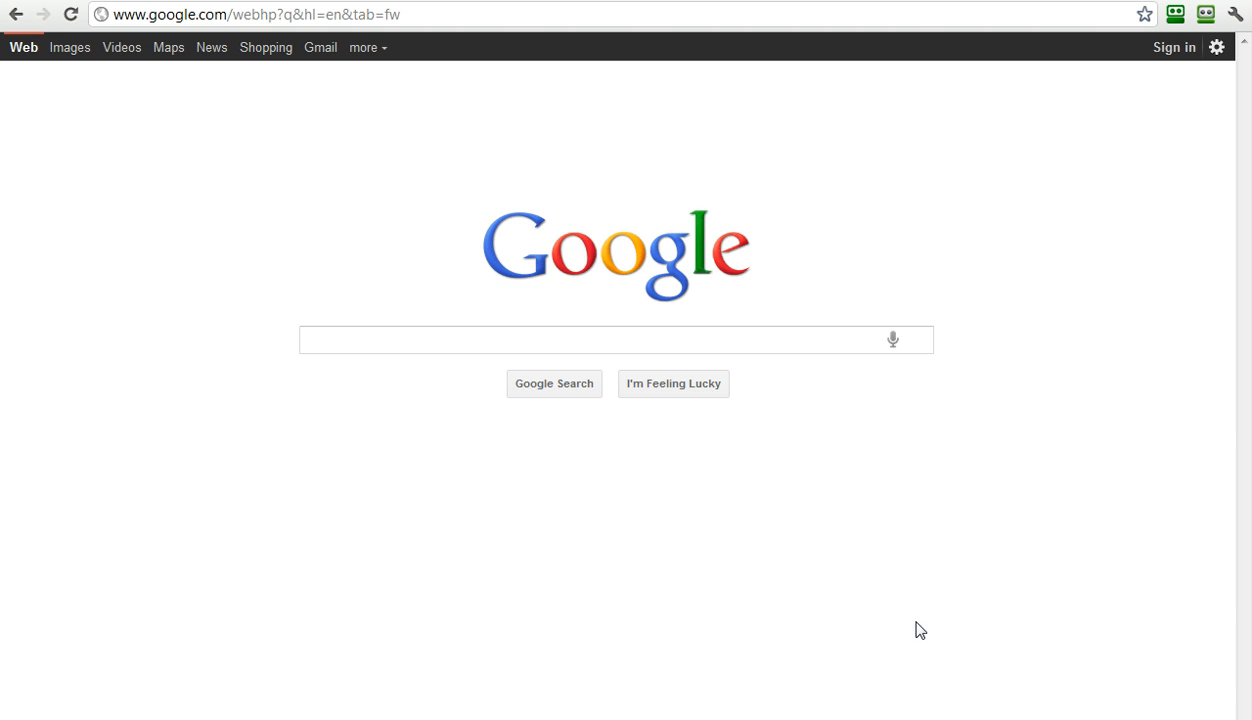
{"action": "left_click", "coordinate": [600, 340]}
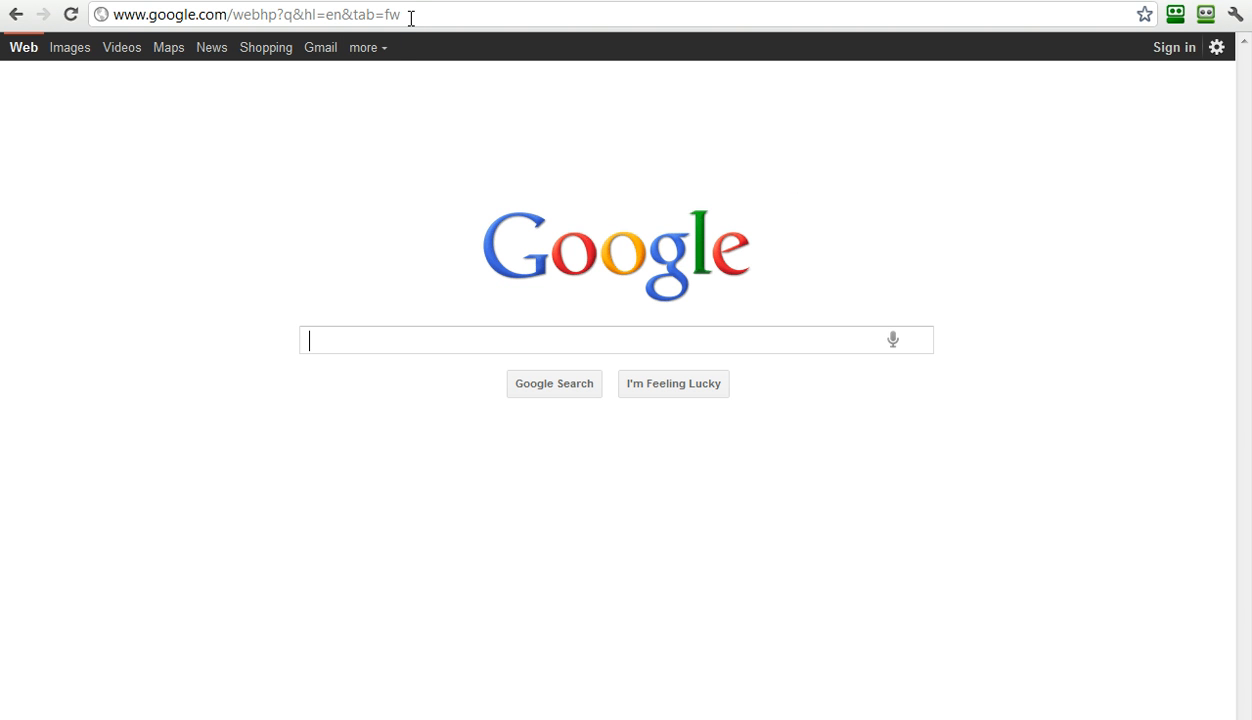
{"action": "mouse_move", "coordinate": [770, 188]}
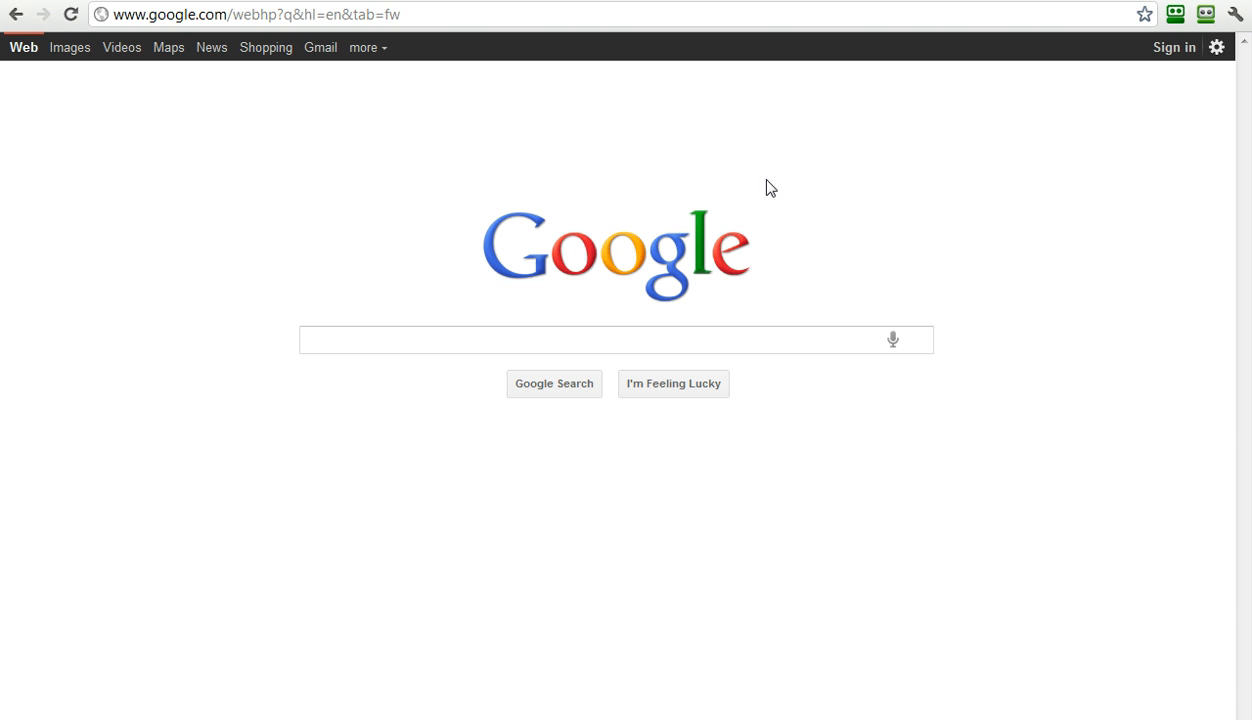
{"action": "mouse_move", "coordinate": [742, 610]}
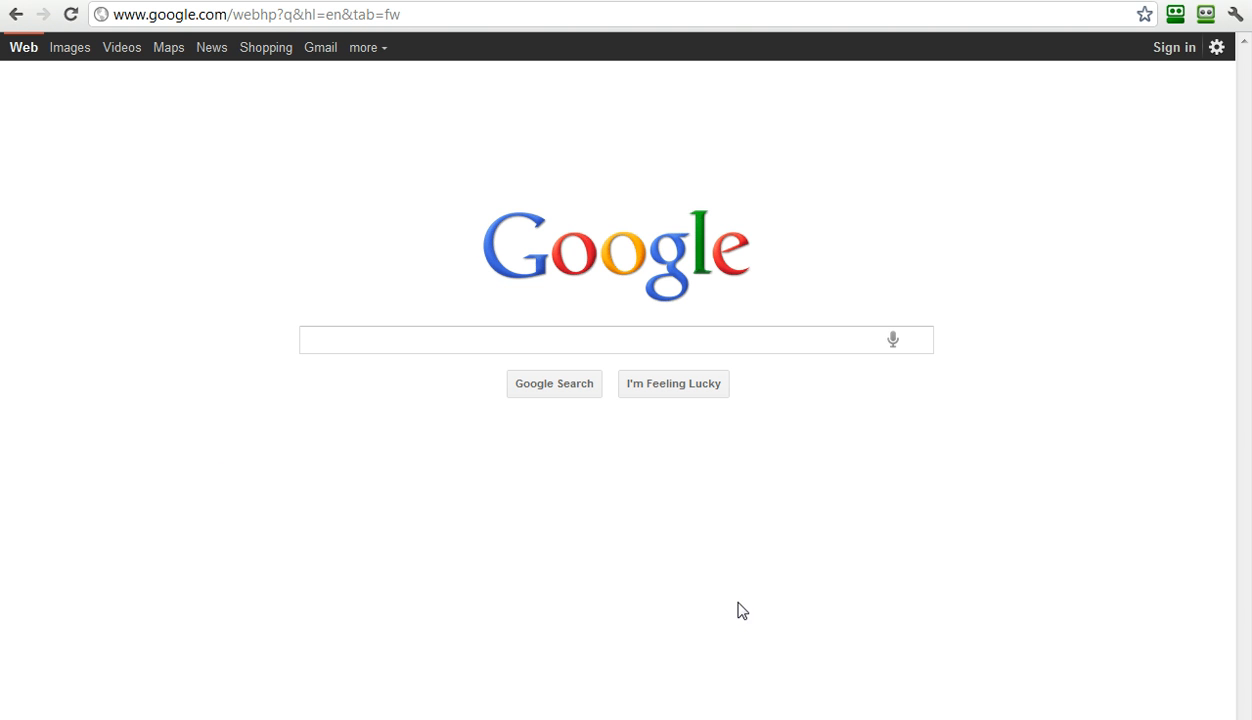
{"action": "left_click", "coordinate": [616, 340]}
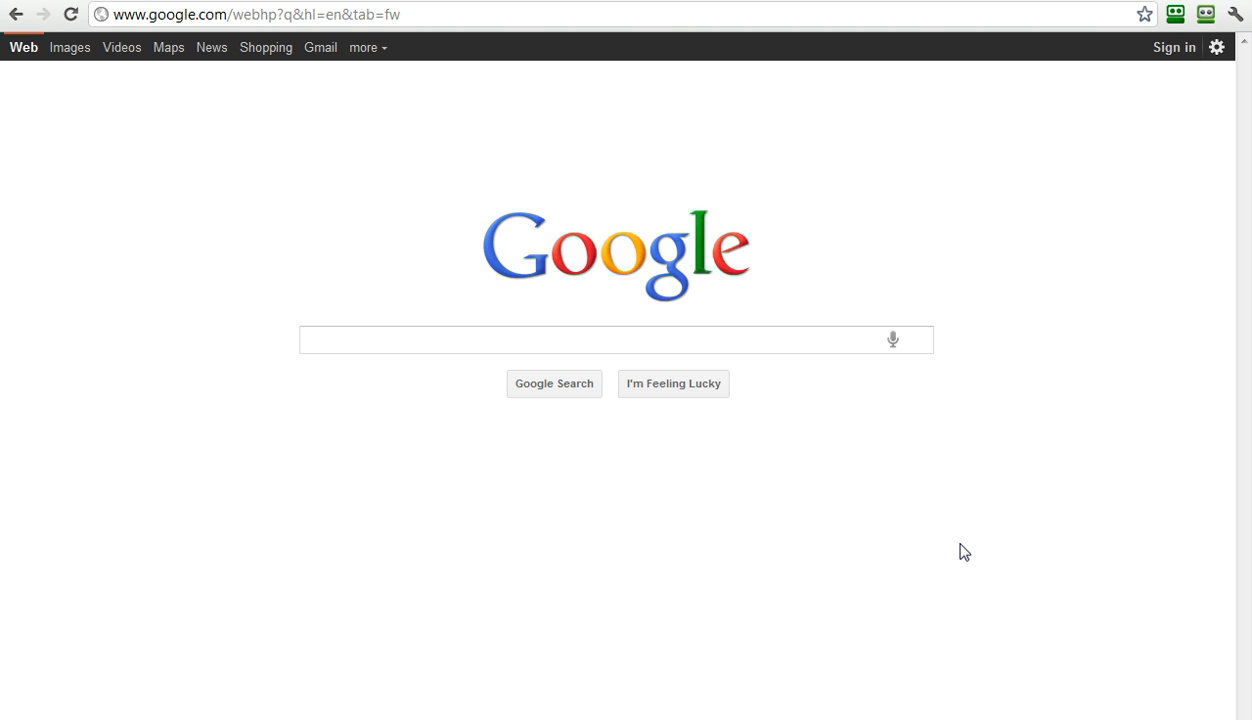
{"action": "mouse_move", "coordinate": [917, 390]}
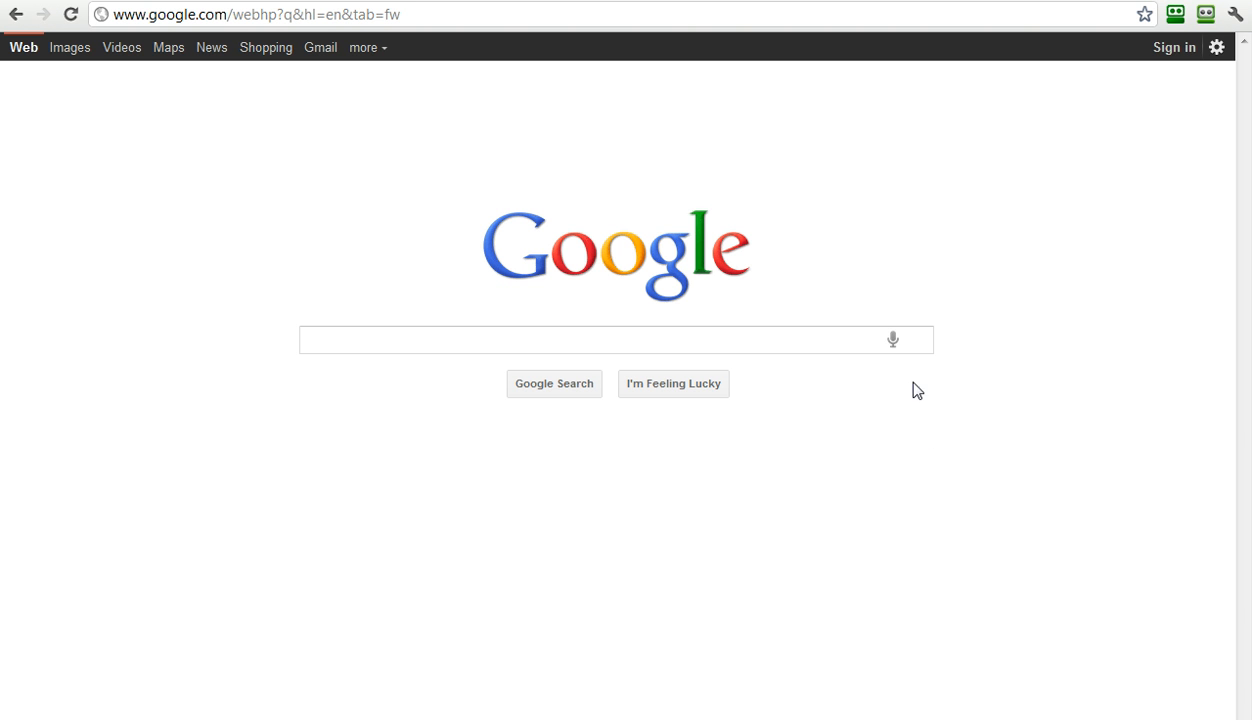
{"action": "left_click", "coordinate": [600, 340]}
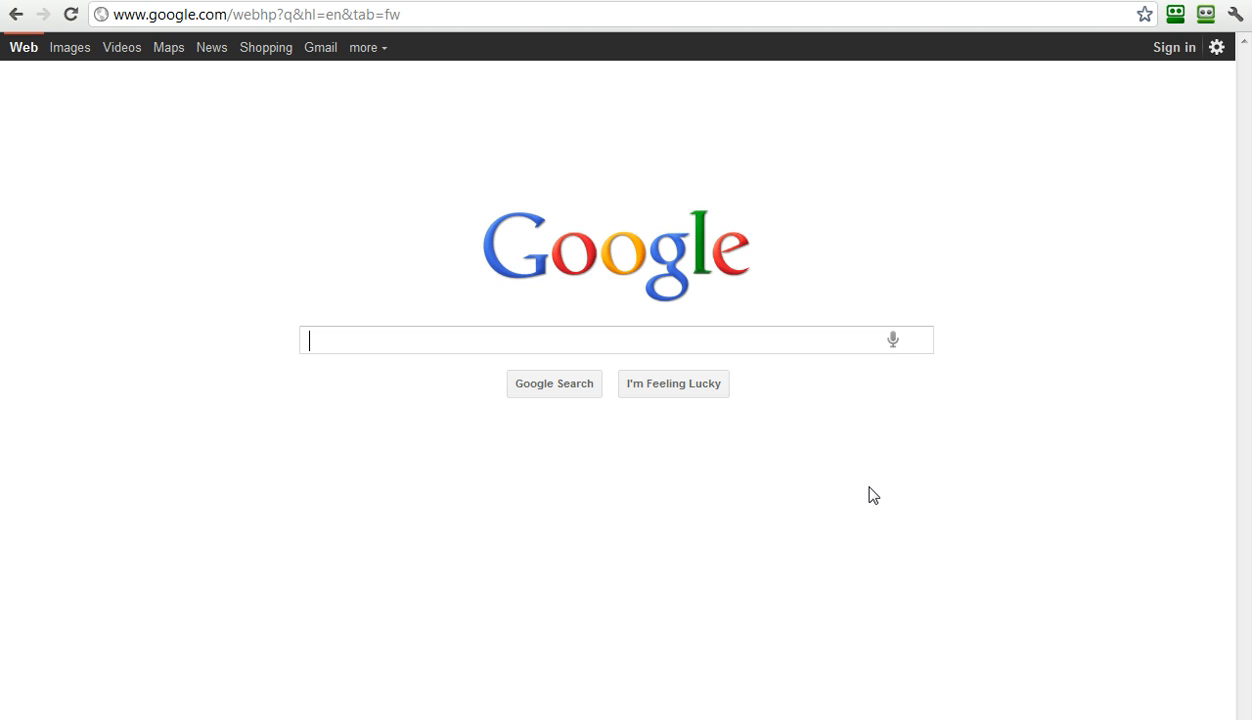
{"action": "mouse_move", "coordinate": [893, 337]}
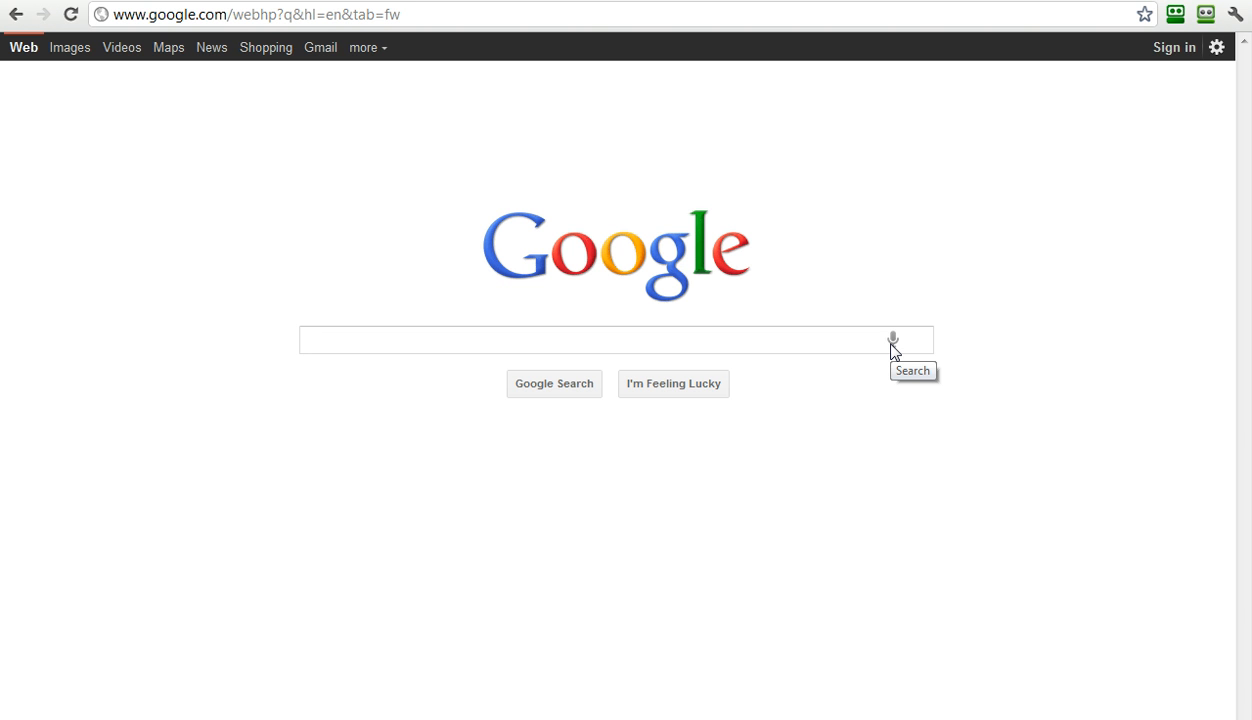
{"action": "left_click", "coordinate": [892, 339]}
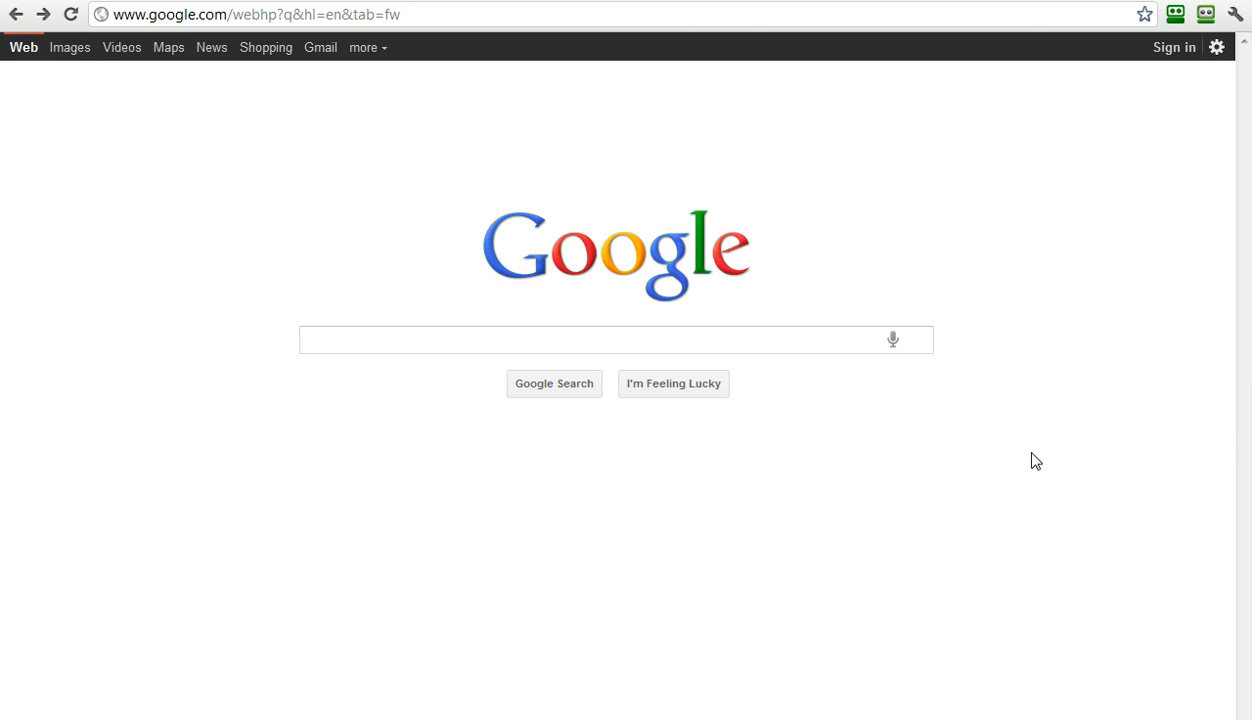
{"action": "mouse_move", "coordinate": [892, 339]}
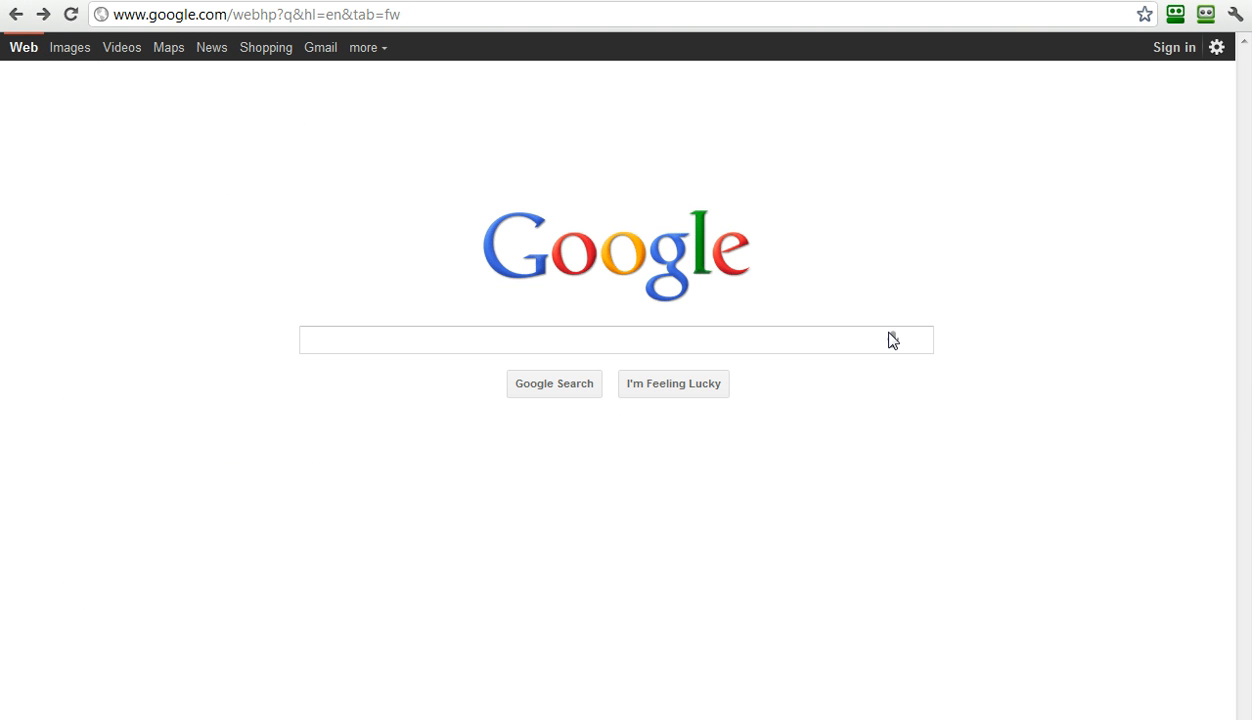
{"action": "left_click", "coordinate": [892, 340]}
{"action": "type", "text": "florist brisbane"}
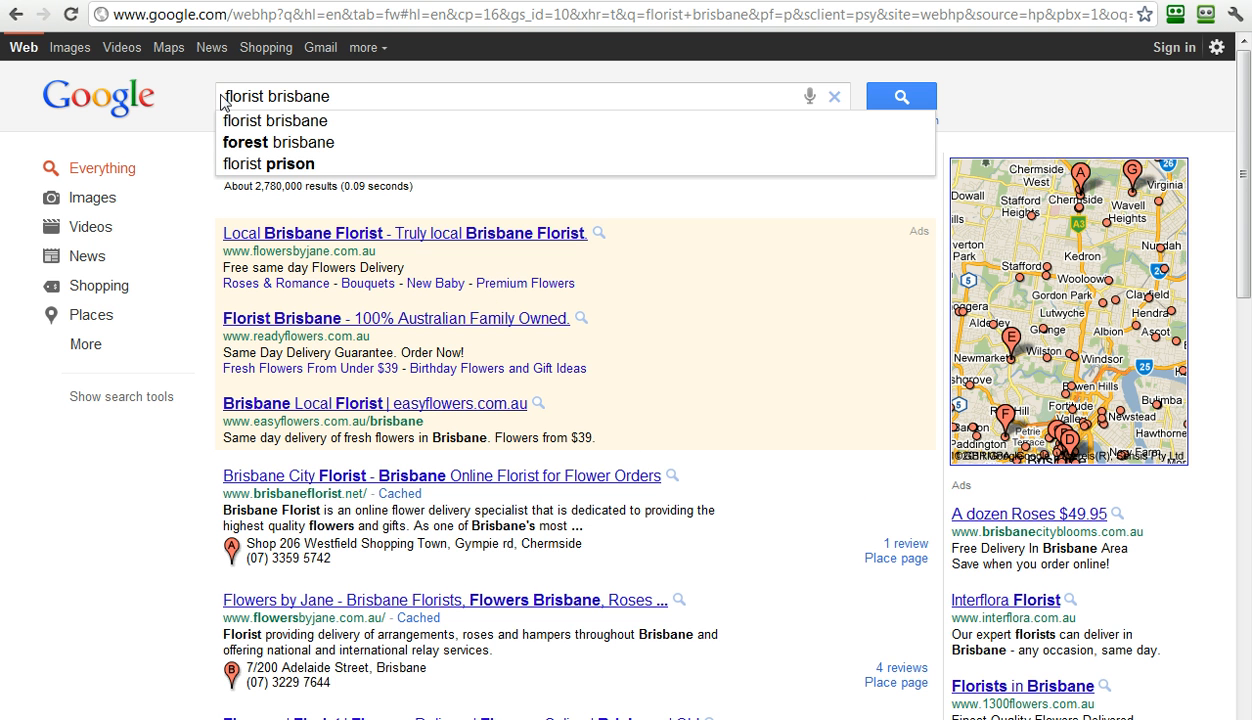
{"action": "mouse_move", "coordinate": [346, 95]}
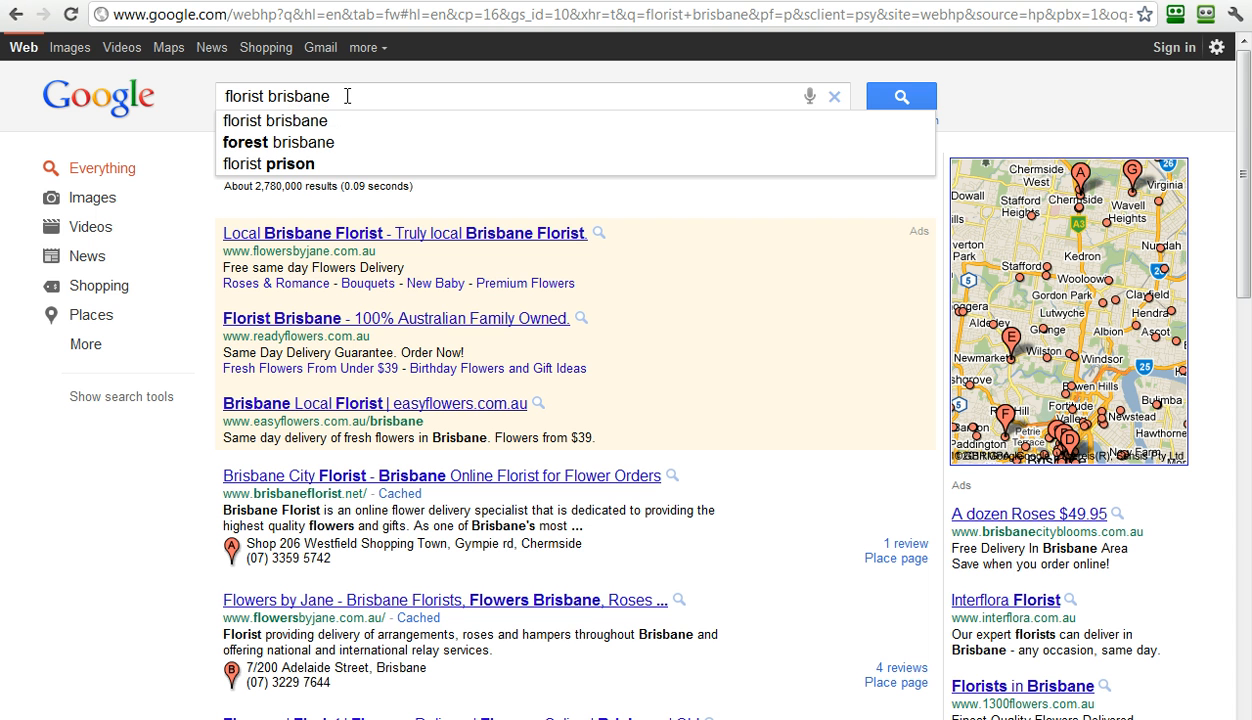
{"action": "mouse_move", "coordinate": [345, 142]}
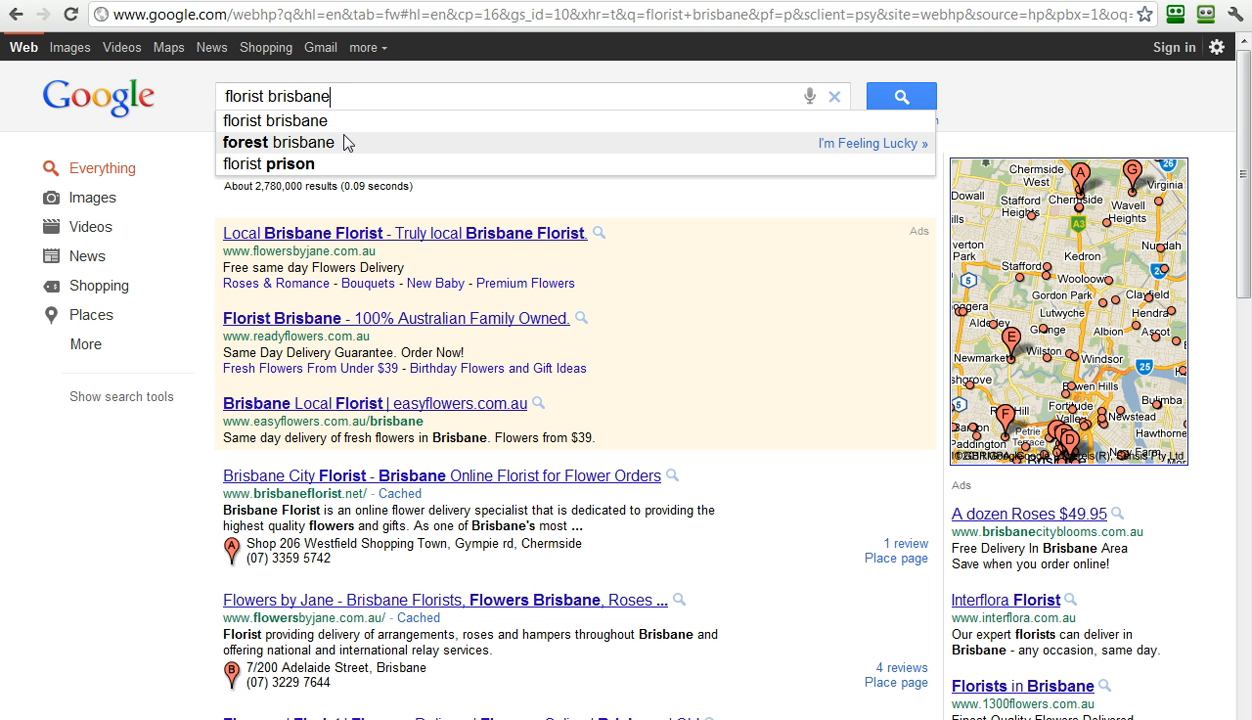
{"action": "mouse_move", "coordinate": [326, 121]}
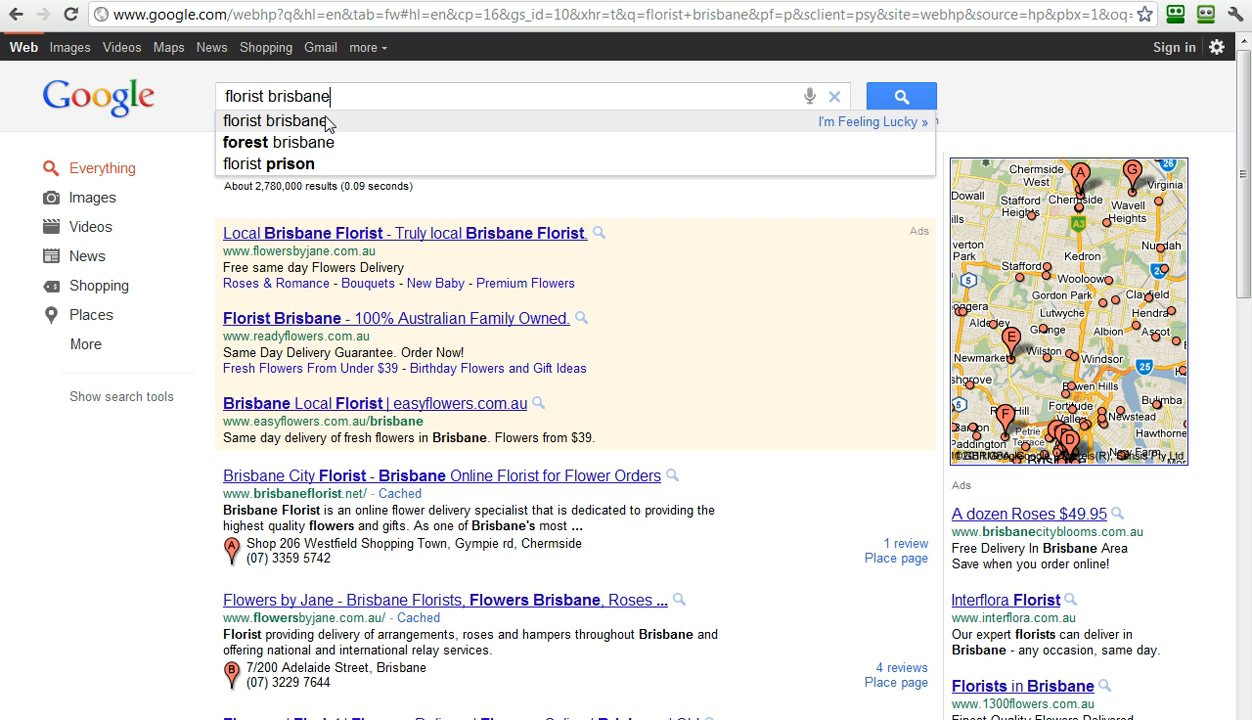
{"action": "mouse_move", "coordinate": [265, 152]}
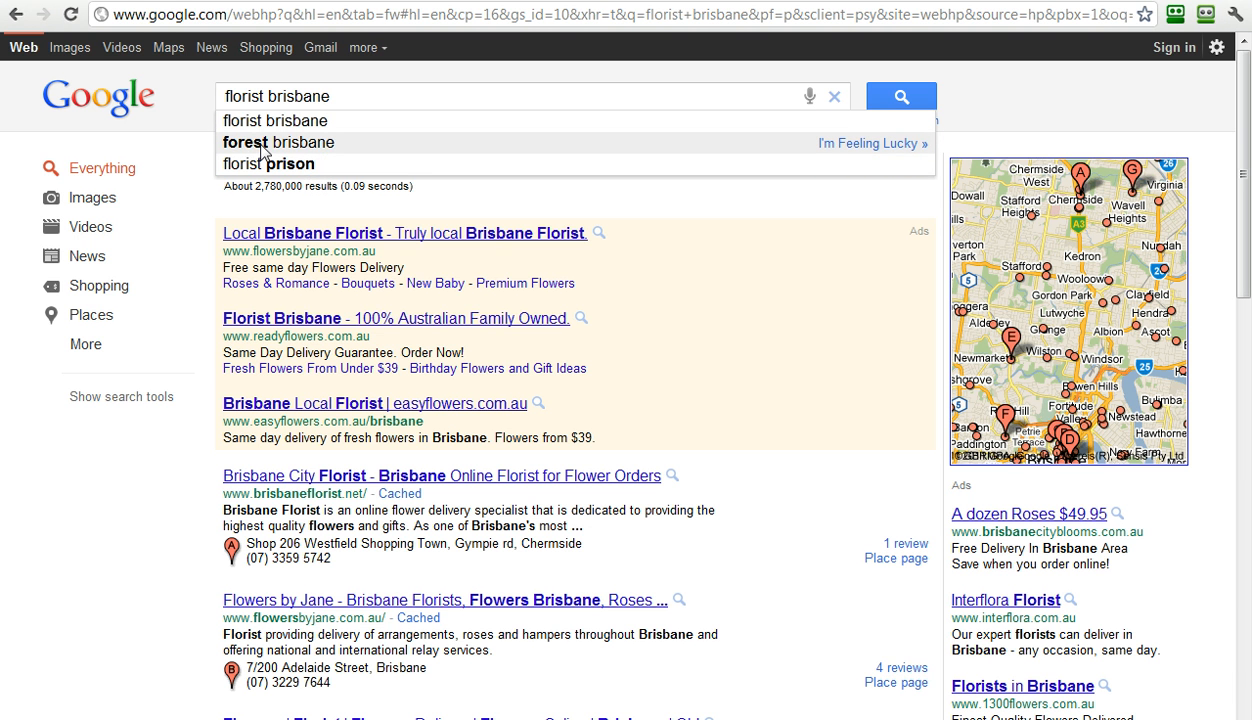
{"action": "mouse_move", "coordinate": [248, 163]}
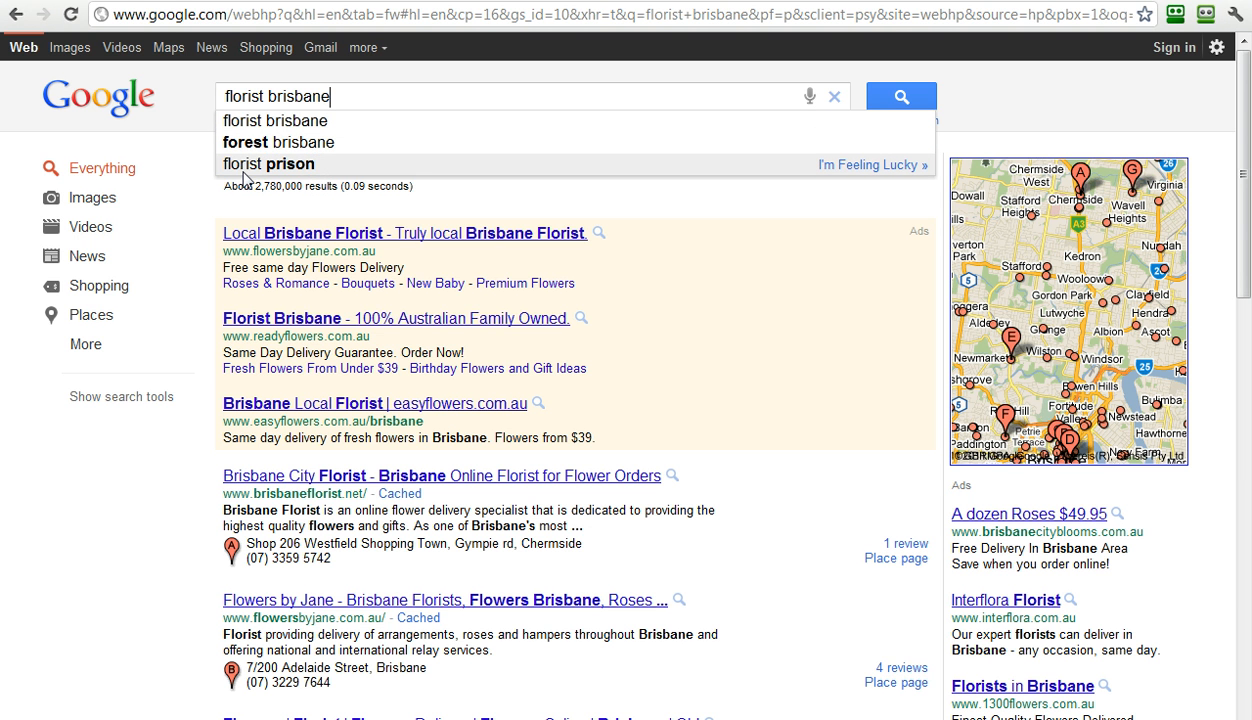
{"action": "mouse_move", "coordinate": [789, 420]}
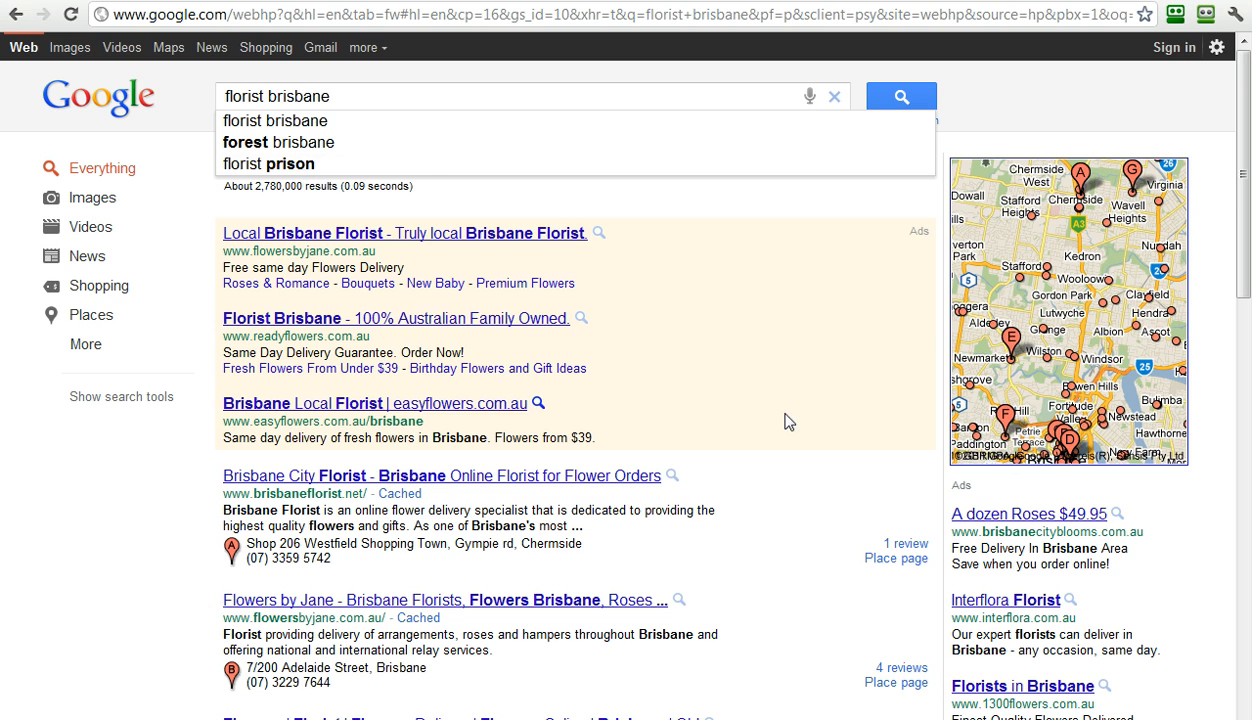
{"action": "scroll", "scroll_direction": "down", "scroll_amount": 3}
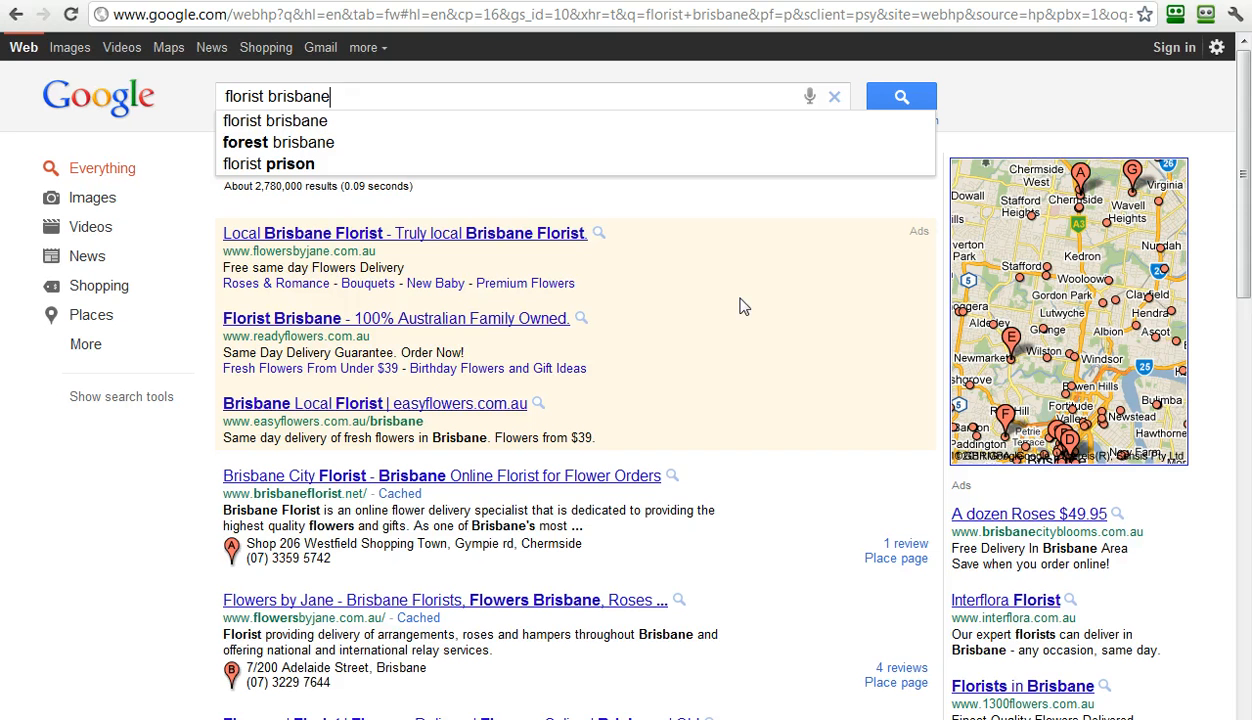
{"action": "mouse_move", "coordinate": [505, 48]}
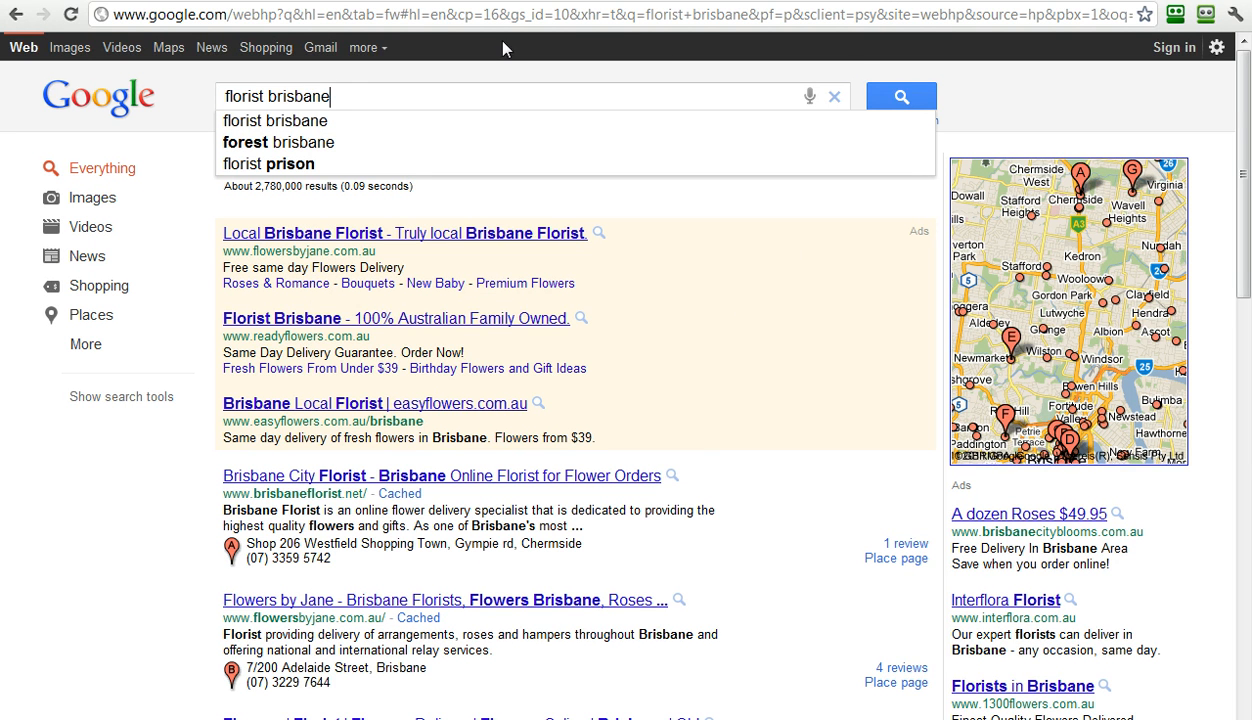
{"action": "mouse_move", "coordinate": [873, 68]}
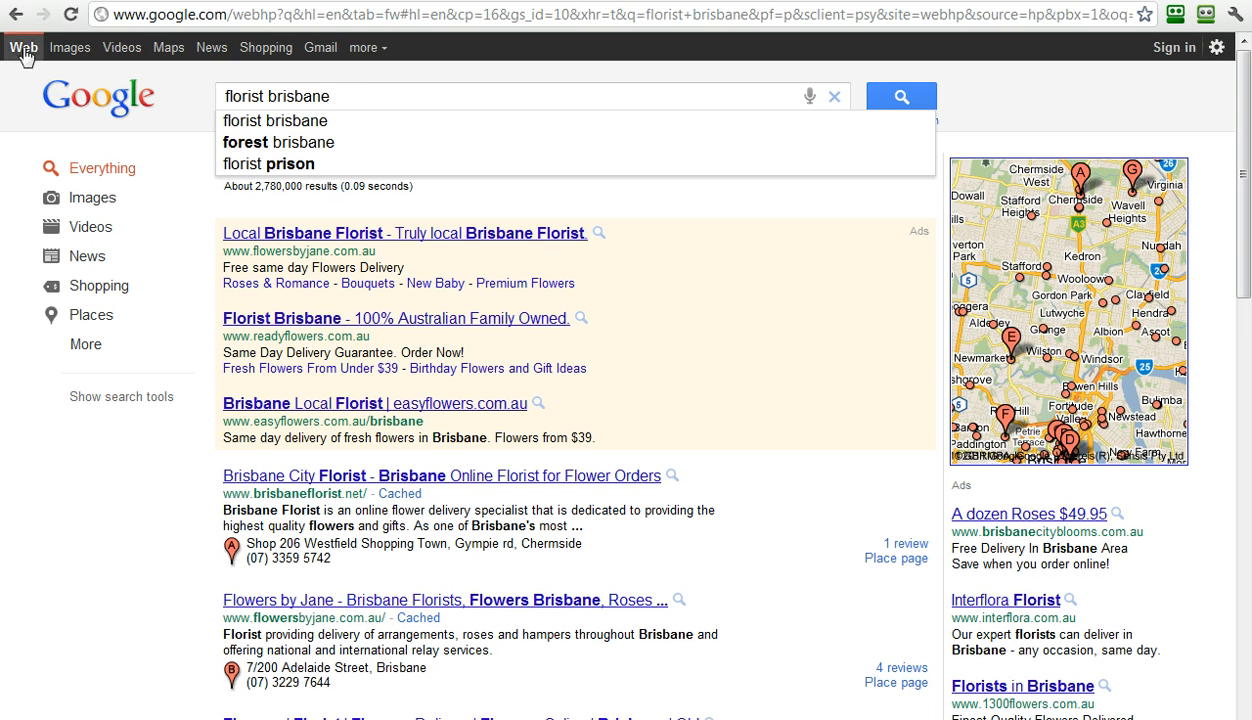
Cycle 'florist brisbane' through Images, Videos, Maps, News and Shopping, then return to Web
{"action": "left_click", "coordinate": [69, 47]}
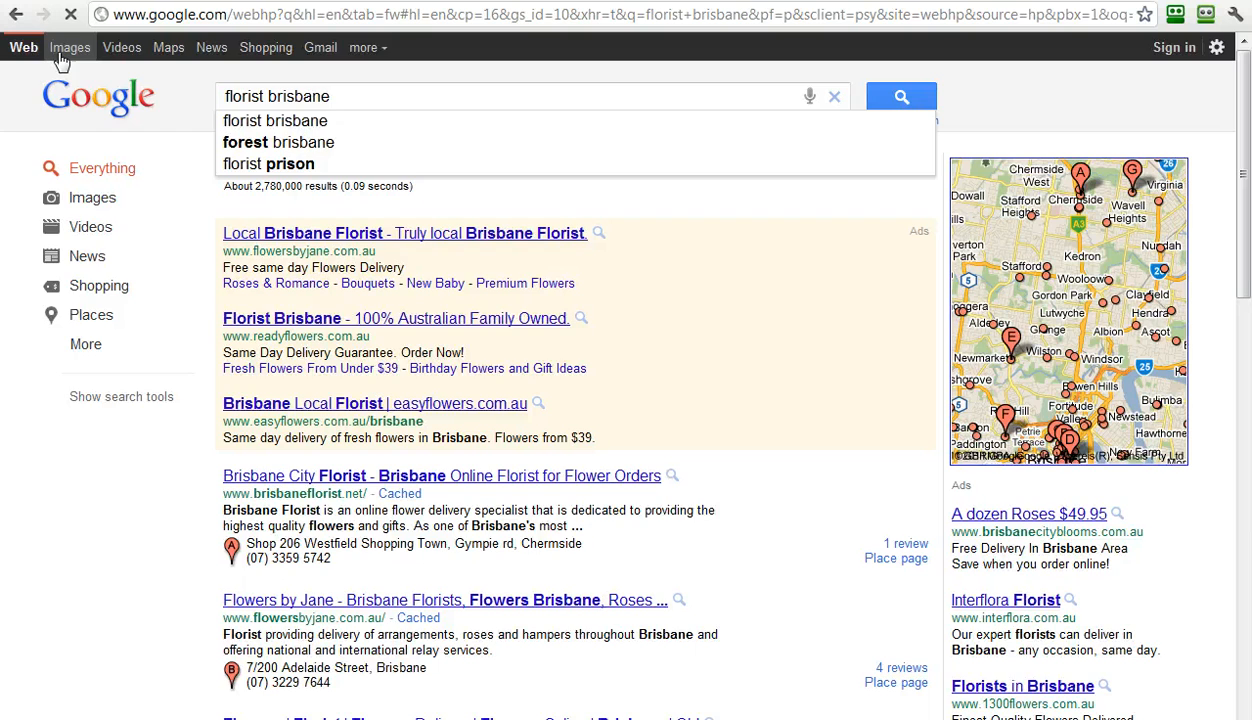
{"action": "left_click", "coordinate": [70, 47]}
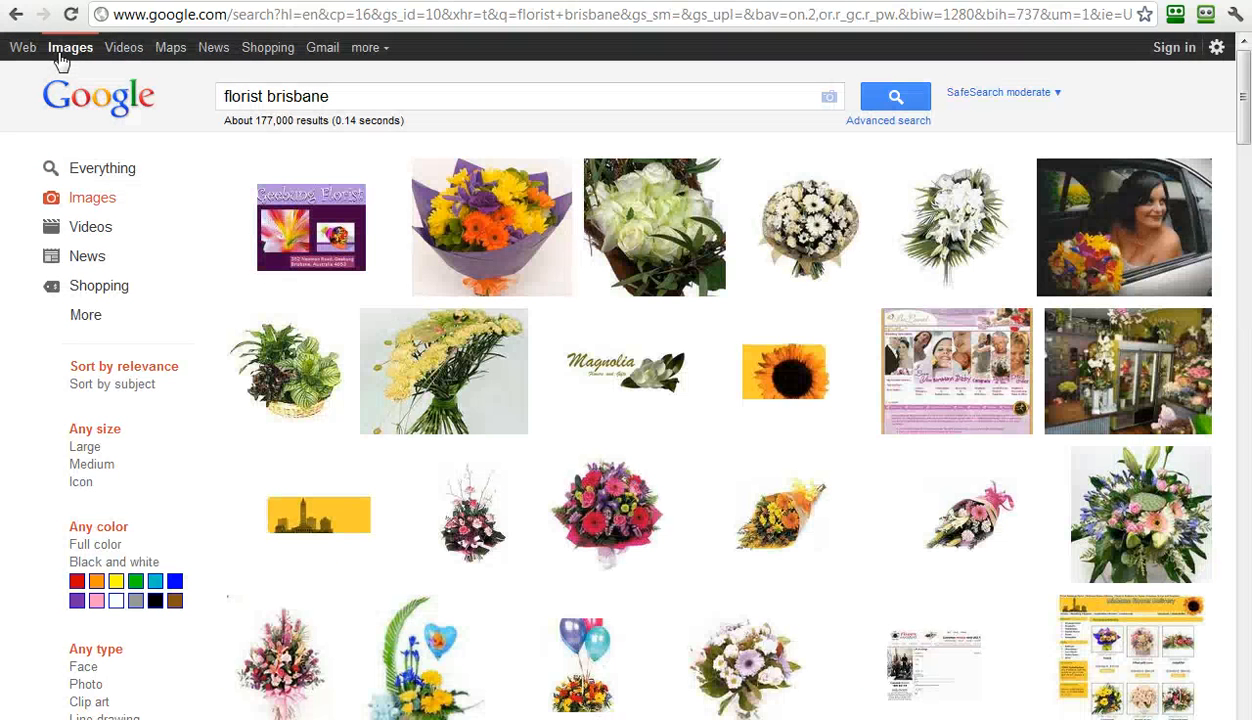
{"action": "left_click", "coordinate": [123, 47]}
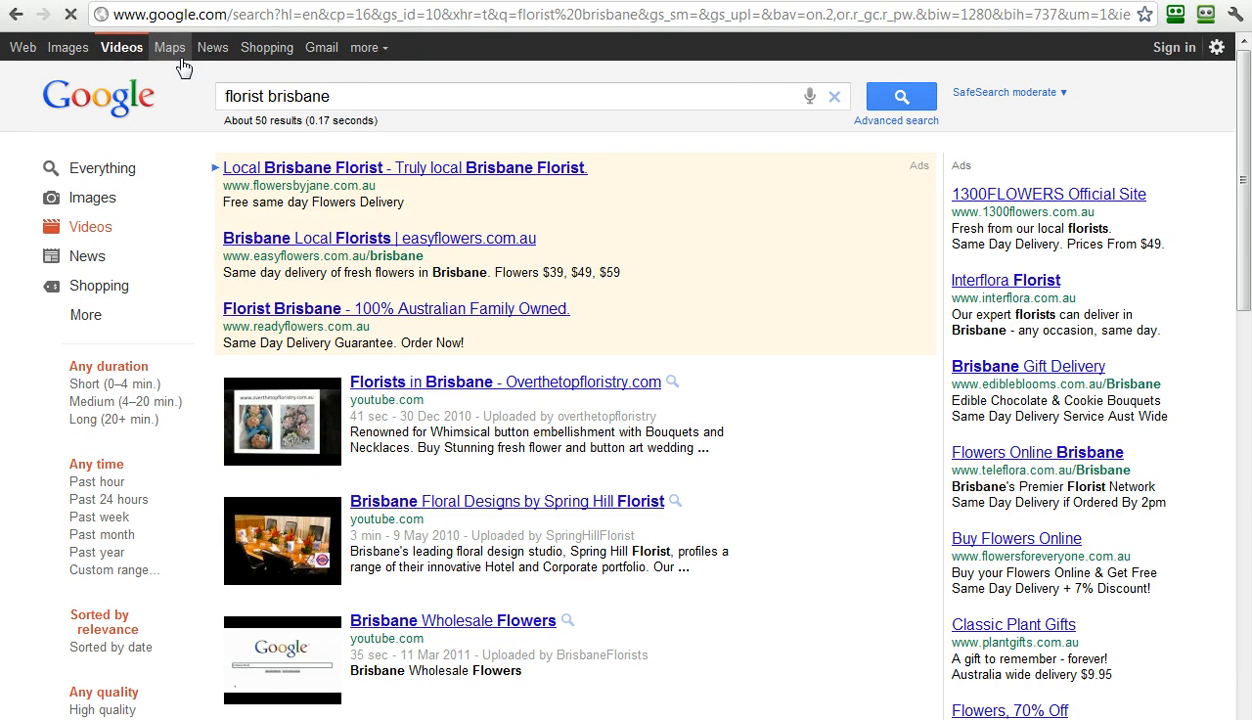
{"action": "left_click", "coordinate": [170, 47]}
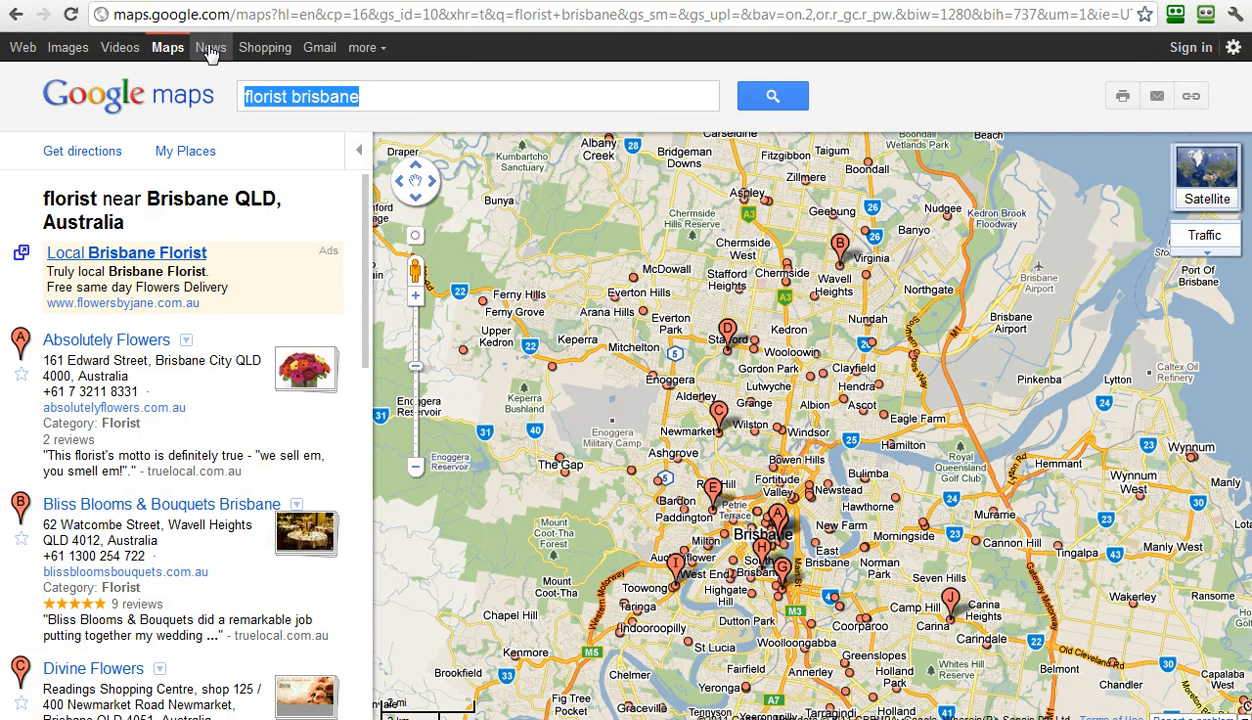
{"action": "left_click", "coordinate": [211, 47]}
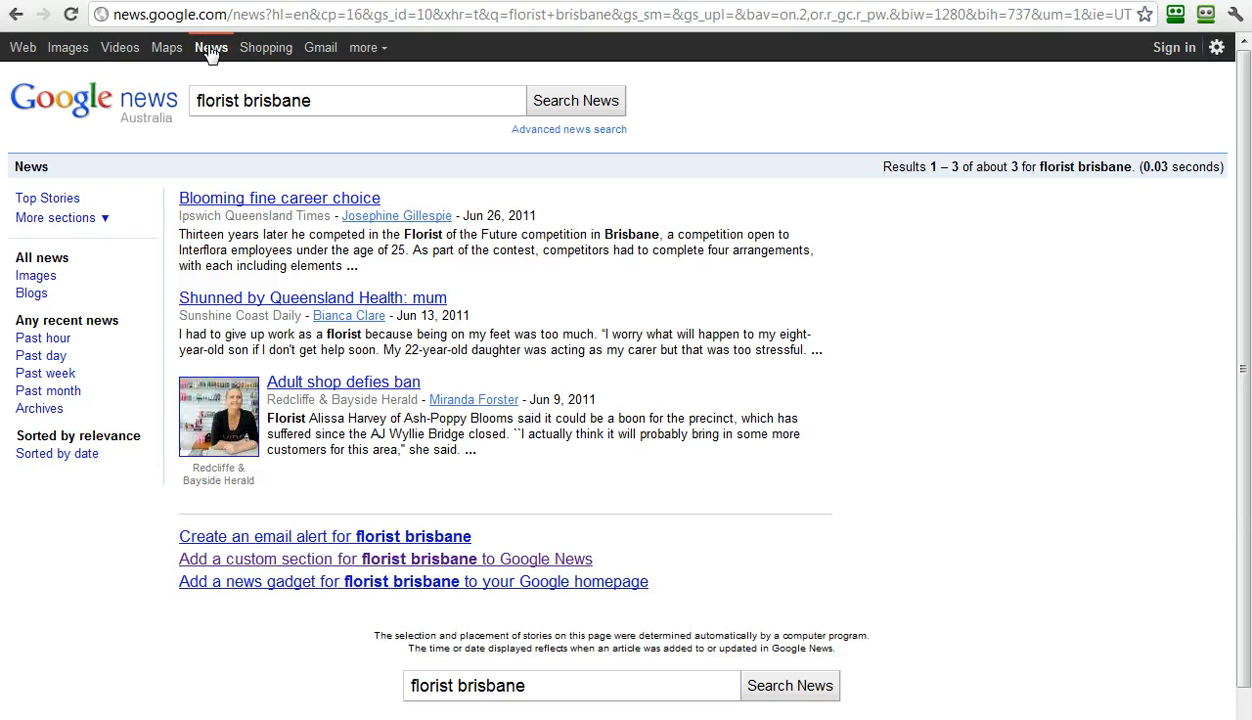
{"action": "left_click", "coordinate": [266, 47]}
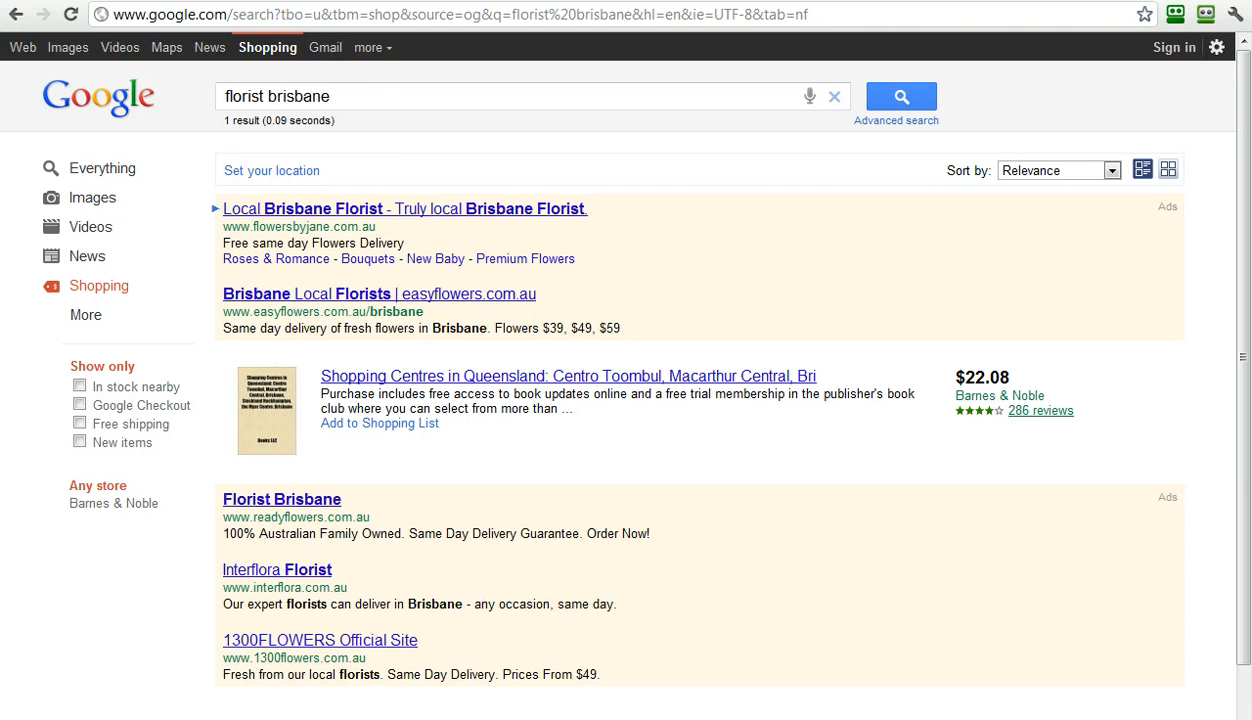
{"action": "mouse_move", "coordinate": [1175, 47]}
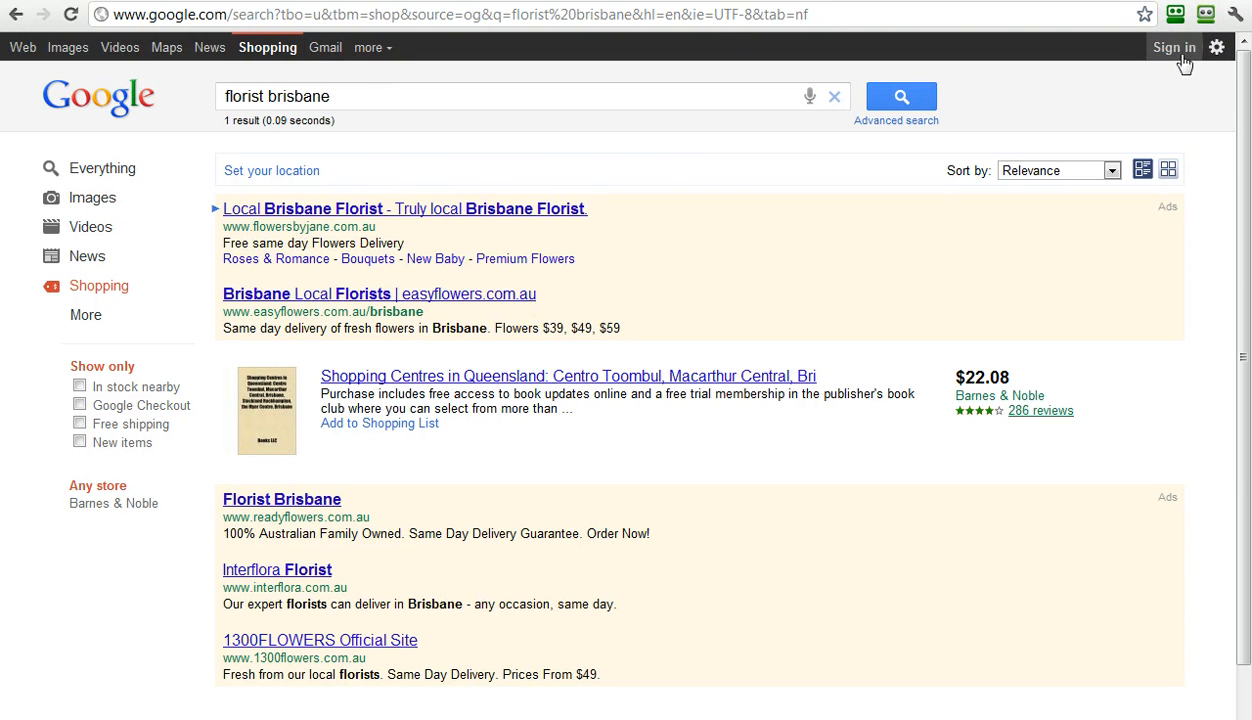
{"action": "mouse_move", "coordinate": [938, 184]}
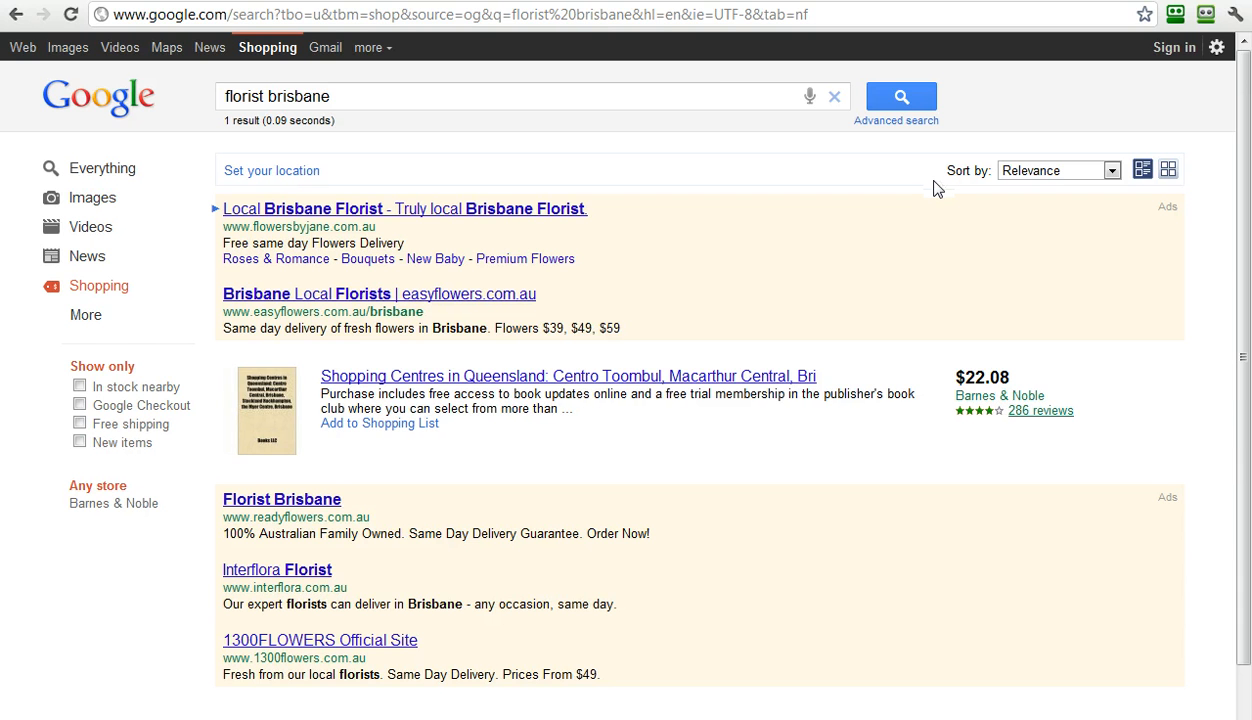
{"action": "mouse_move", "coordinate": [325, 47]}
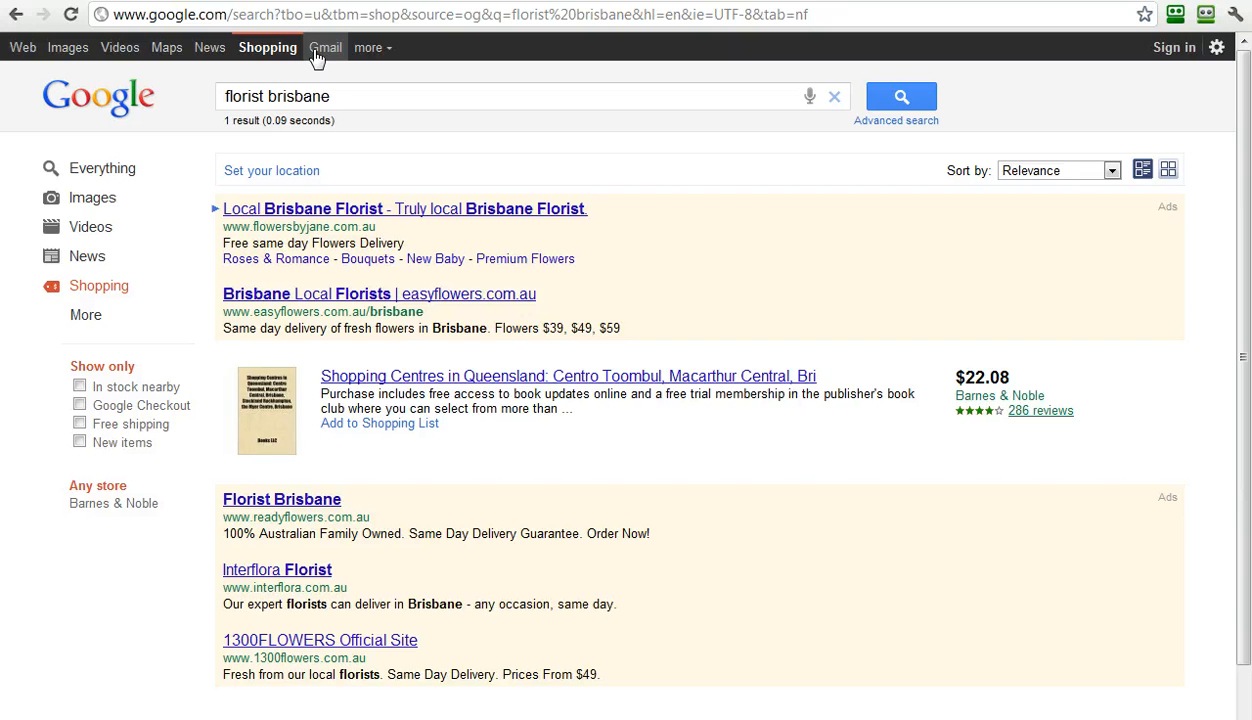
{"action": "left_click", "coordinate": [23, 47]}
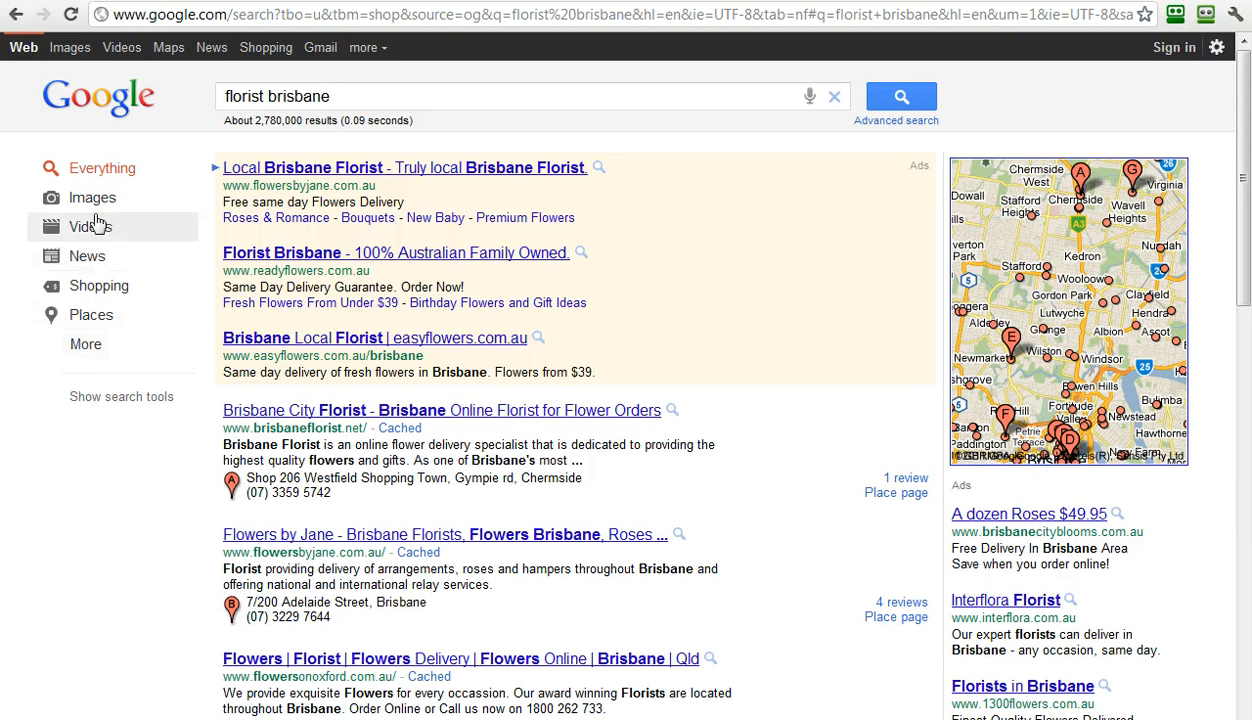
{"action": "mouse_move", "coordinate": [92, 197]}
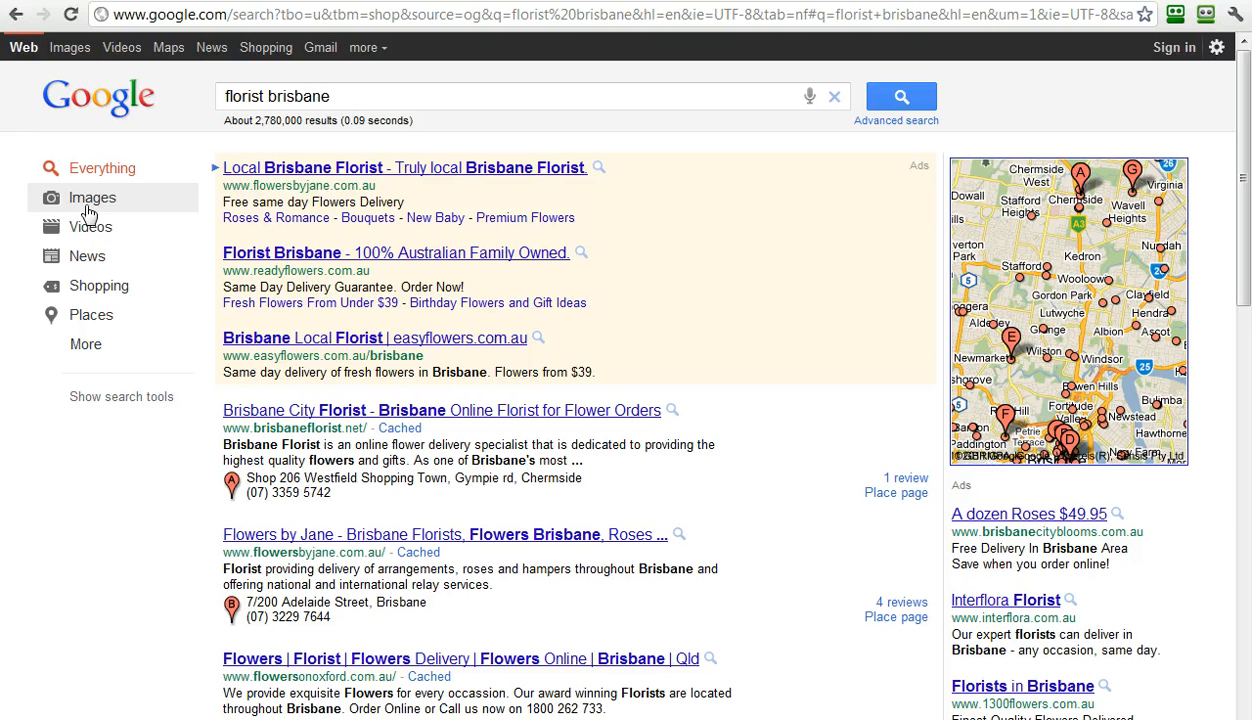
{"action": "mouse_move", "coordinate": [85, 344]}
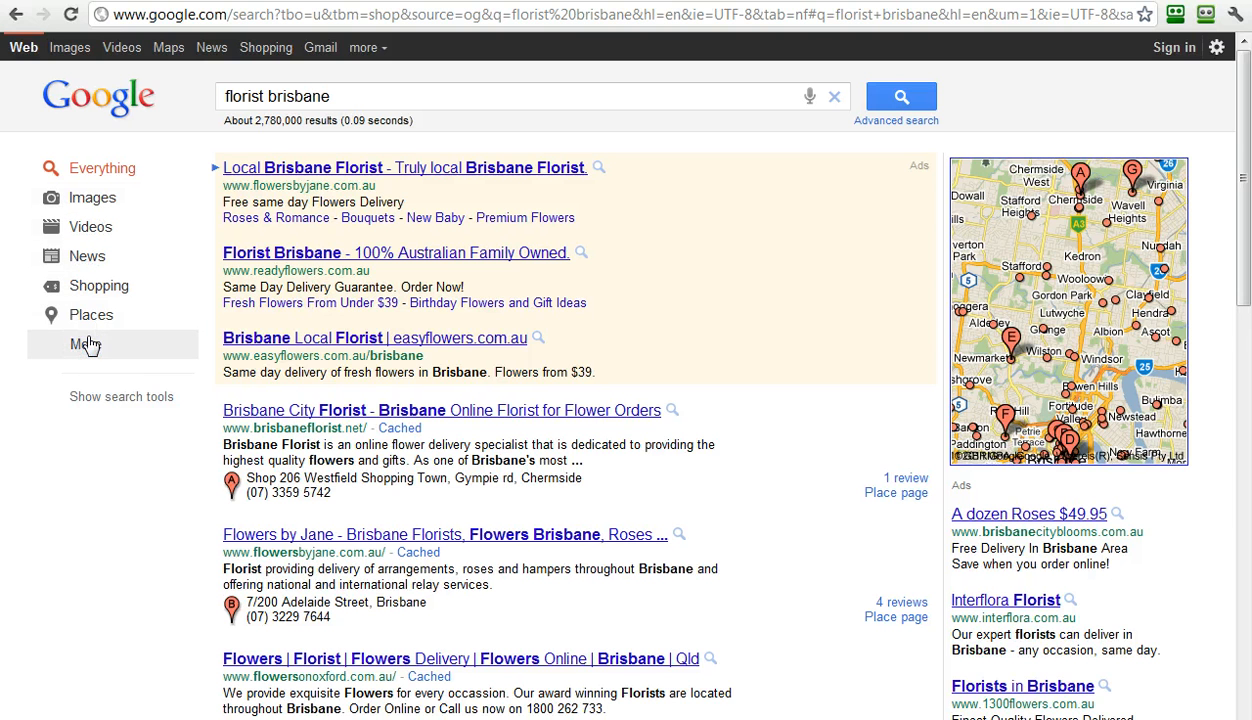
{"action": "left_click", "coordinate": [85, 345]}
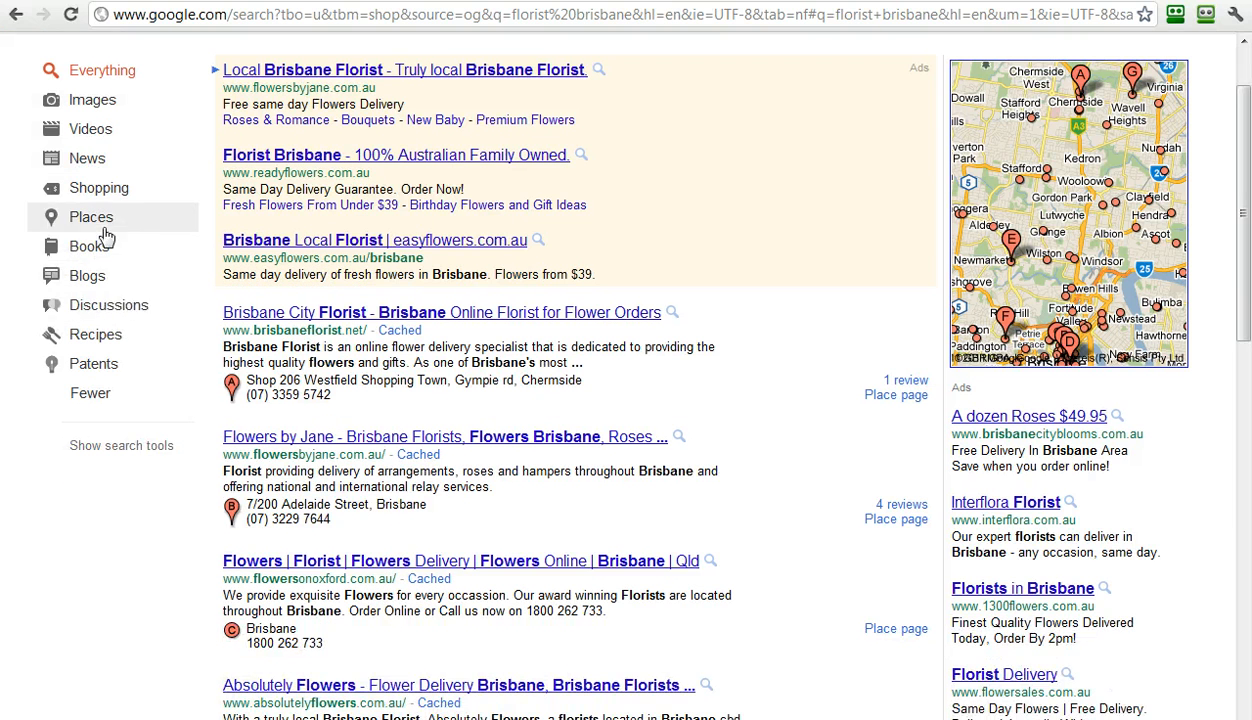
{"action": "mouse_move", "coordinate": [85, 369]}
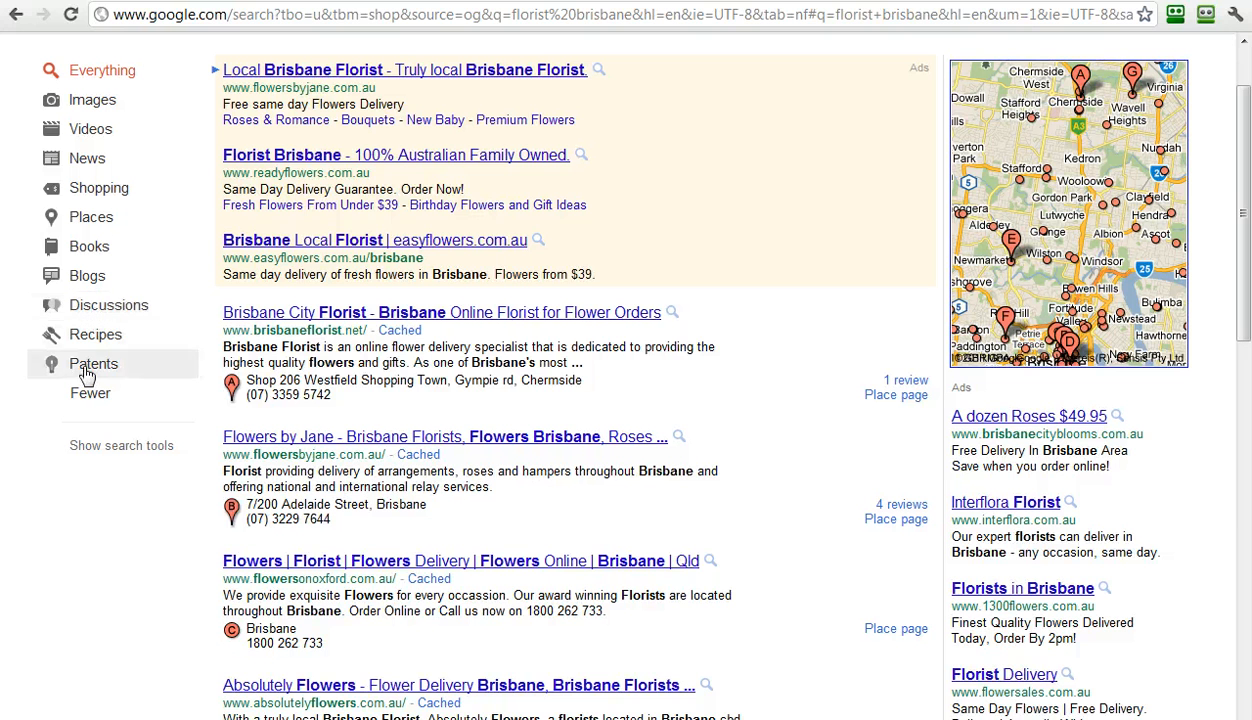
{"action": "left_click", "coordinate": [90, 392]}
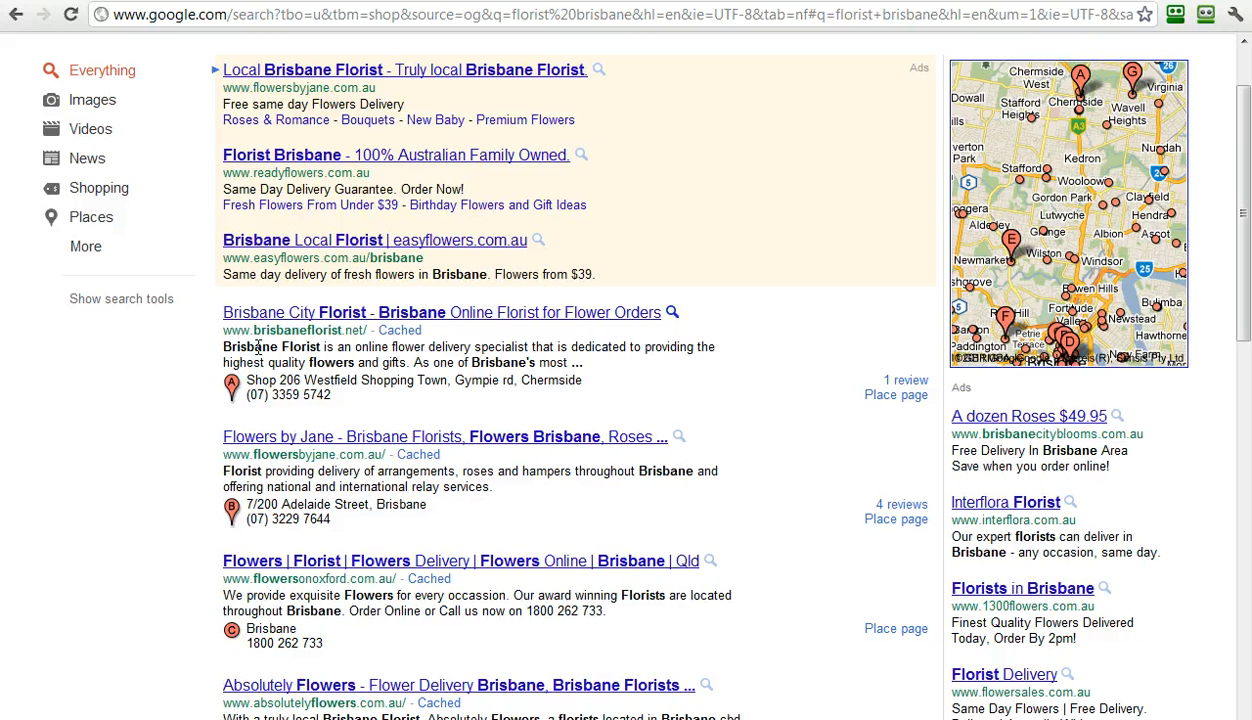
Show search tools and scroll through the related searches, time and result-type filters
{"action": "left_click", "coordinate": [121, 298]}
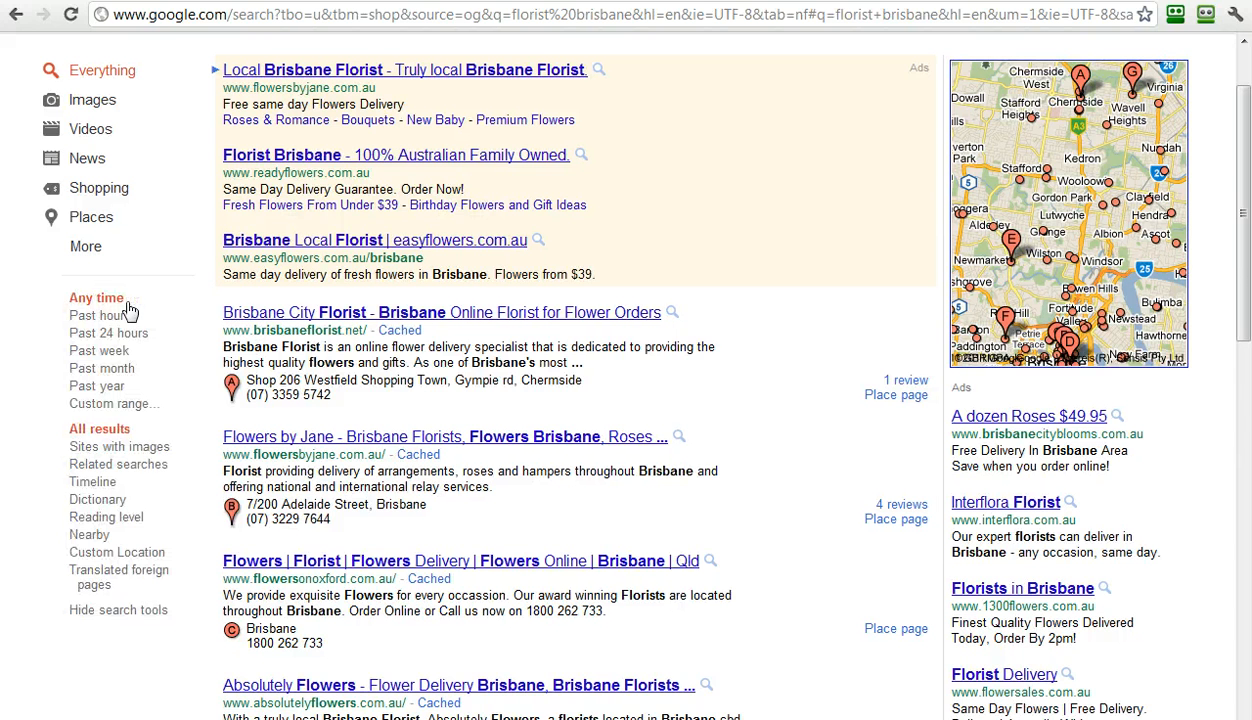
{"action": "scroll", "scroll_direction": "down", "scroll_amount": 3}
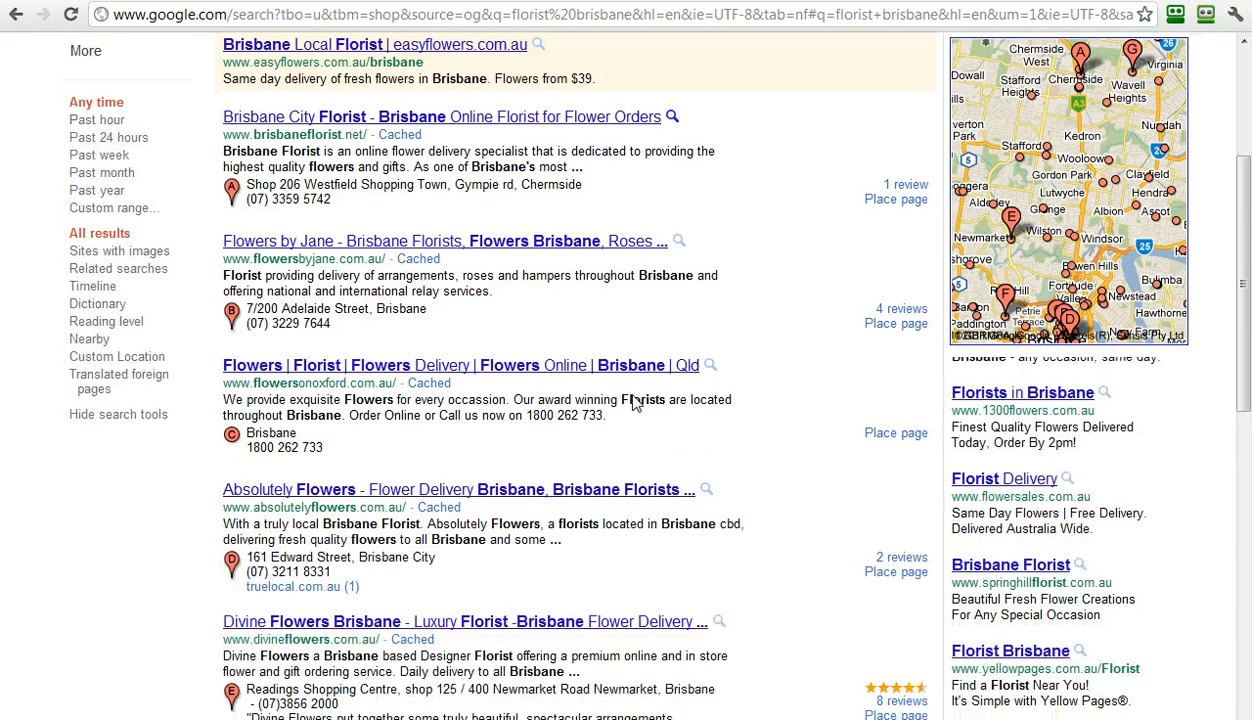
{"action": "mouse_move", "coordinate": [575, 237]}
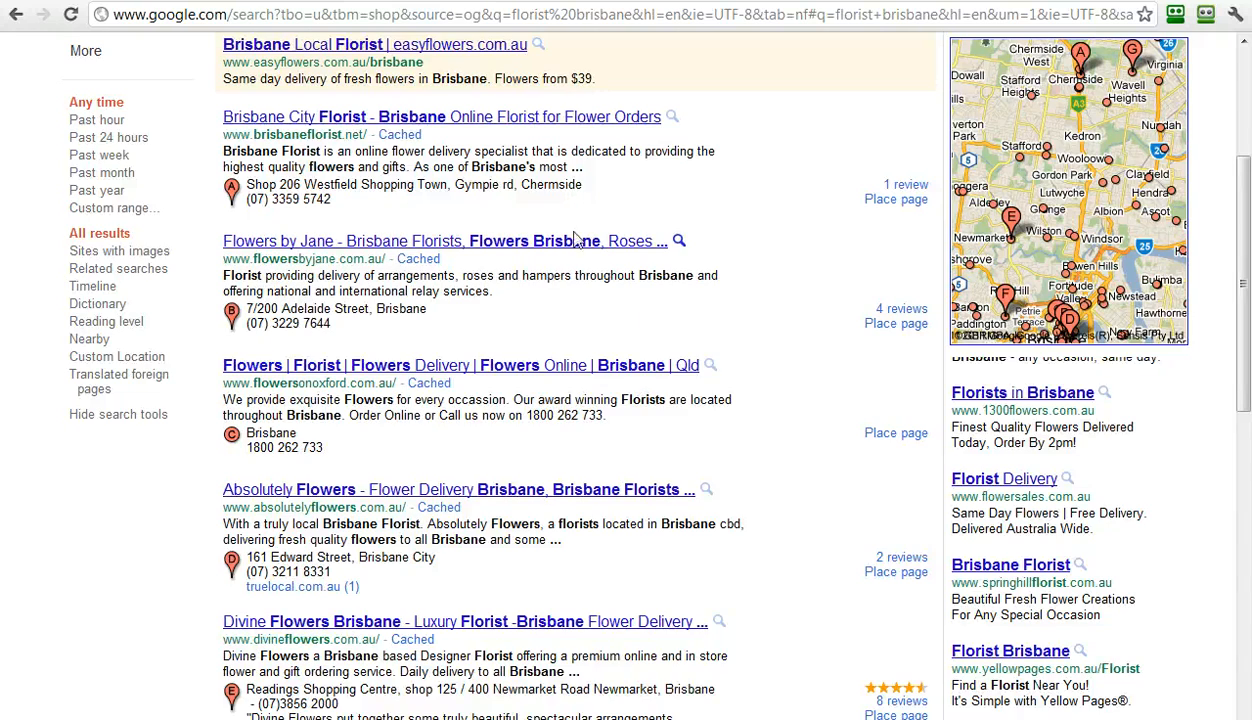
{"action": "scroll", "scroll_direction": "up", "scroll_amount": 3}
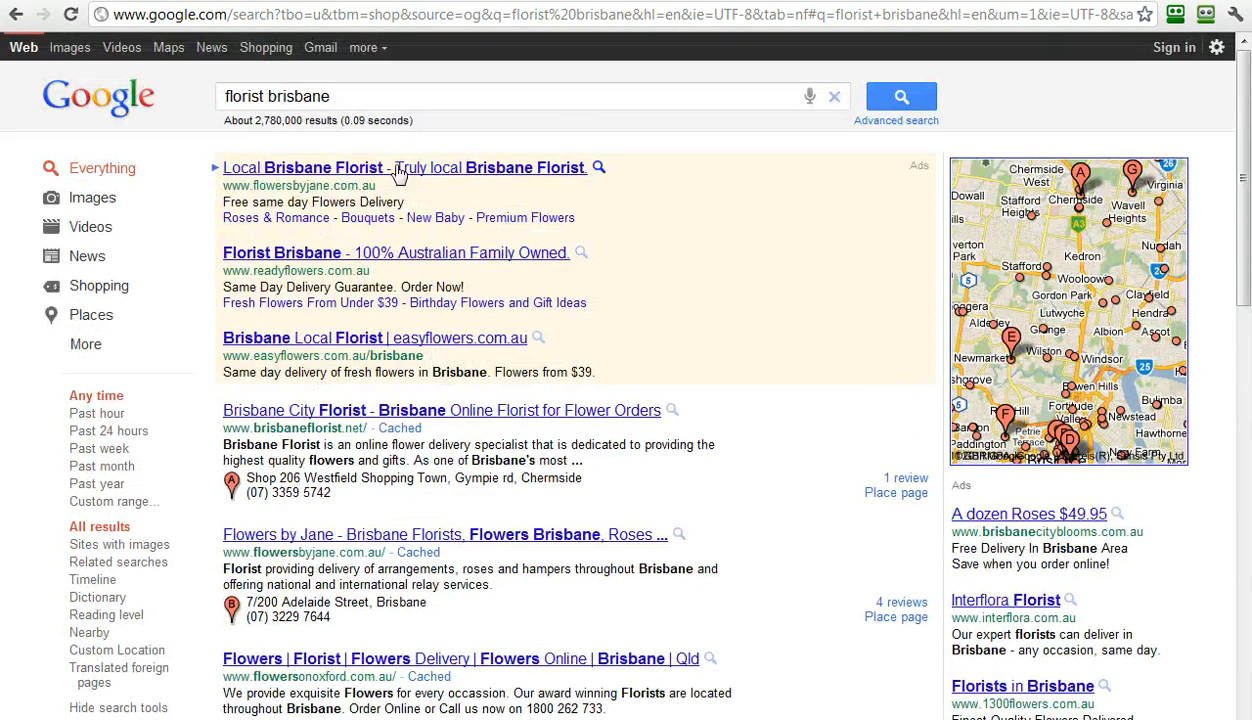
{"action": "scroll", "scroll_direction": "down", "scroll_amount": 3}
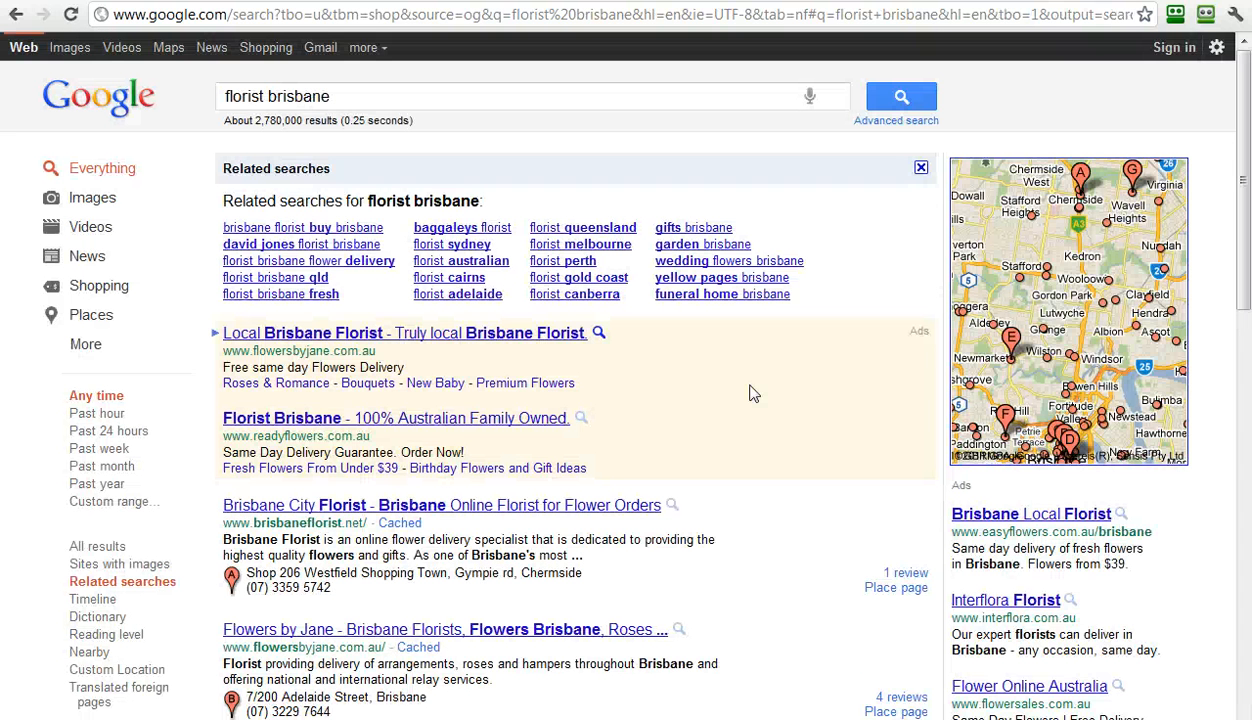
{"action": "mouse_move", "coordinate": [693, 411]}
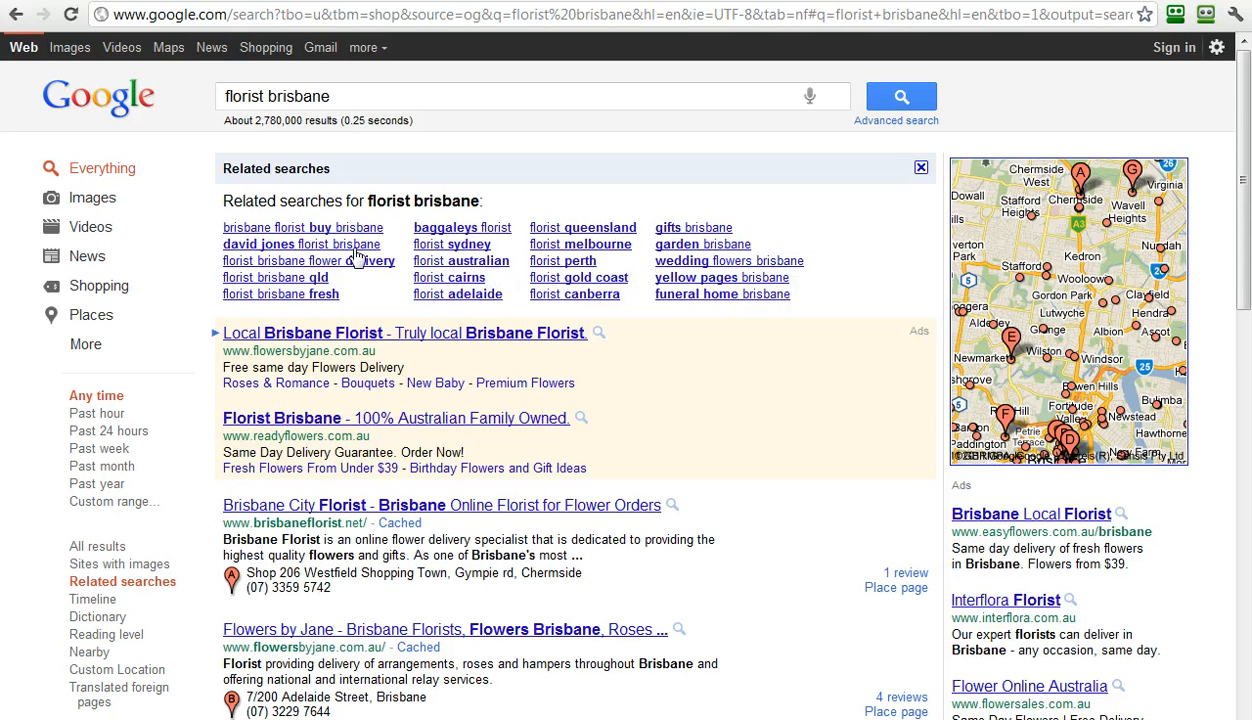
{"action": "mouse_move", "coordinate": [305, 221]}
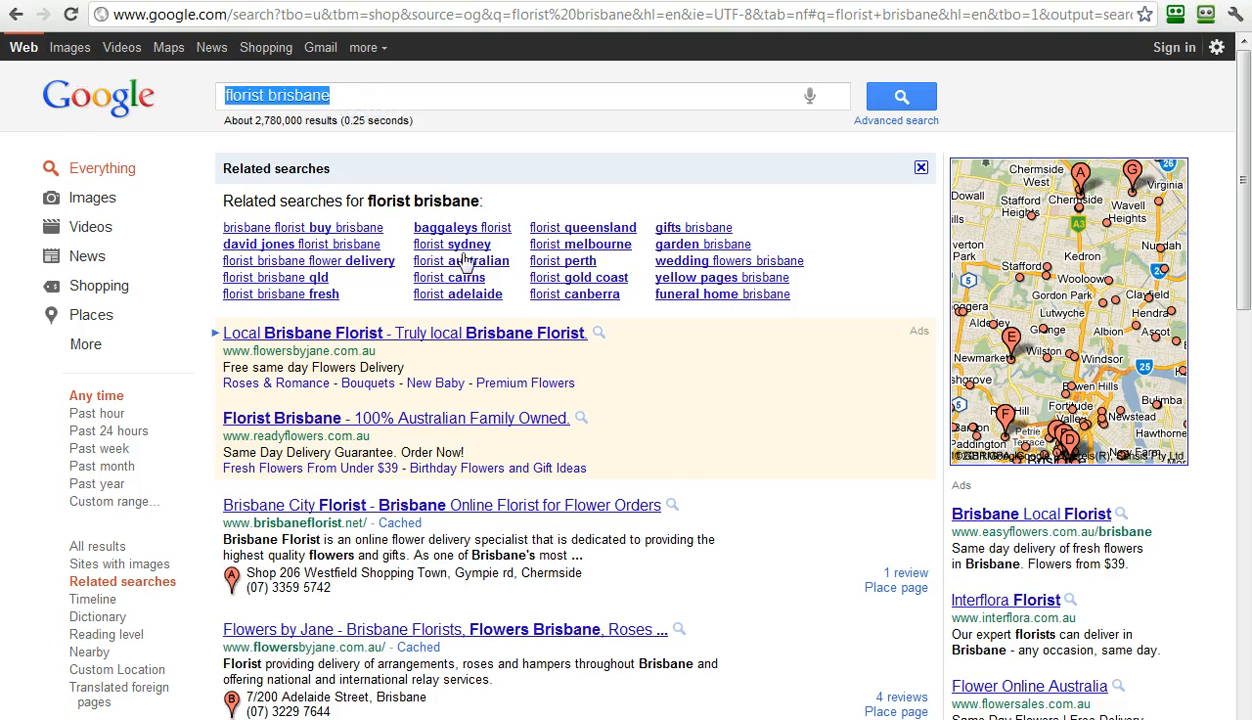
{"action": "mouse_move", "coordinate": [686, 501]}
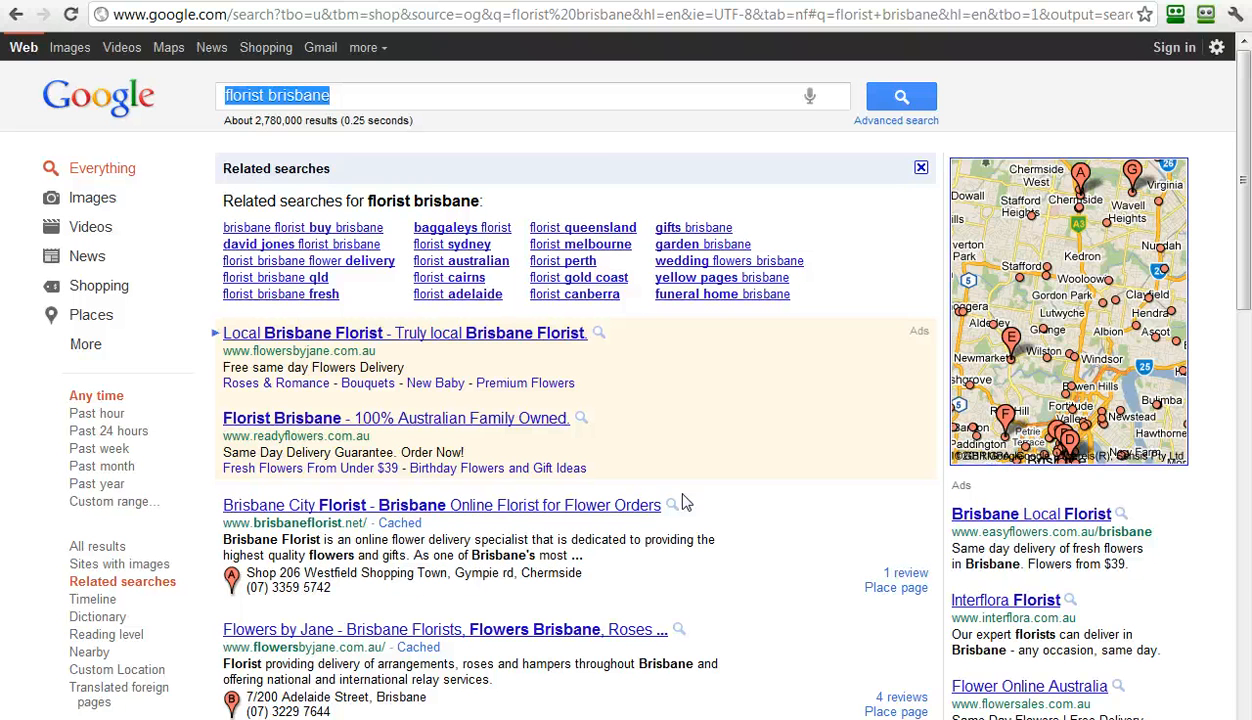
Type 'Monte huebs' and pick the 'monte huebsch' Instant suggestion
{"action": "type", "text": "M"}
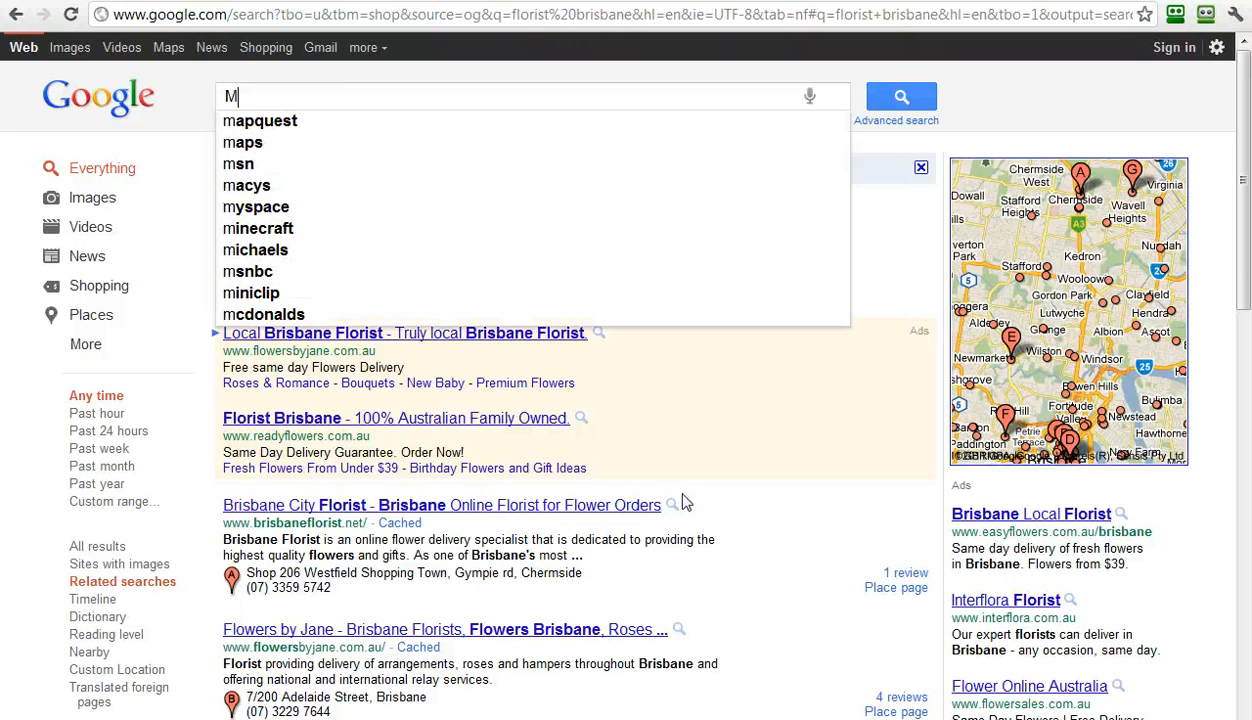
{"action": "type", "text": "o"}
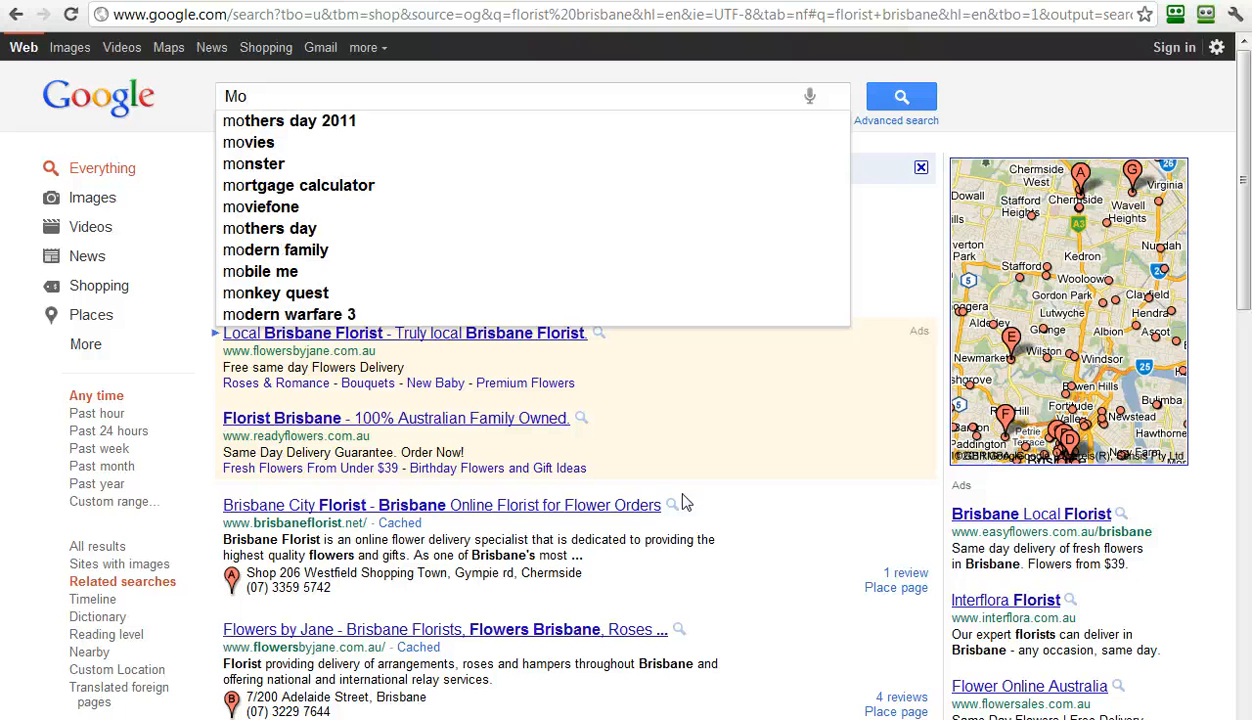
{"action": "type", "text": "nt"}
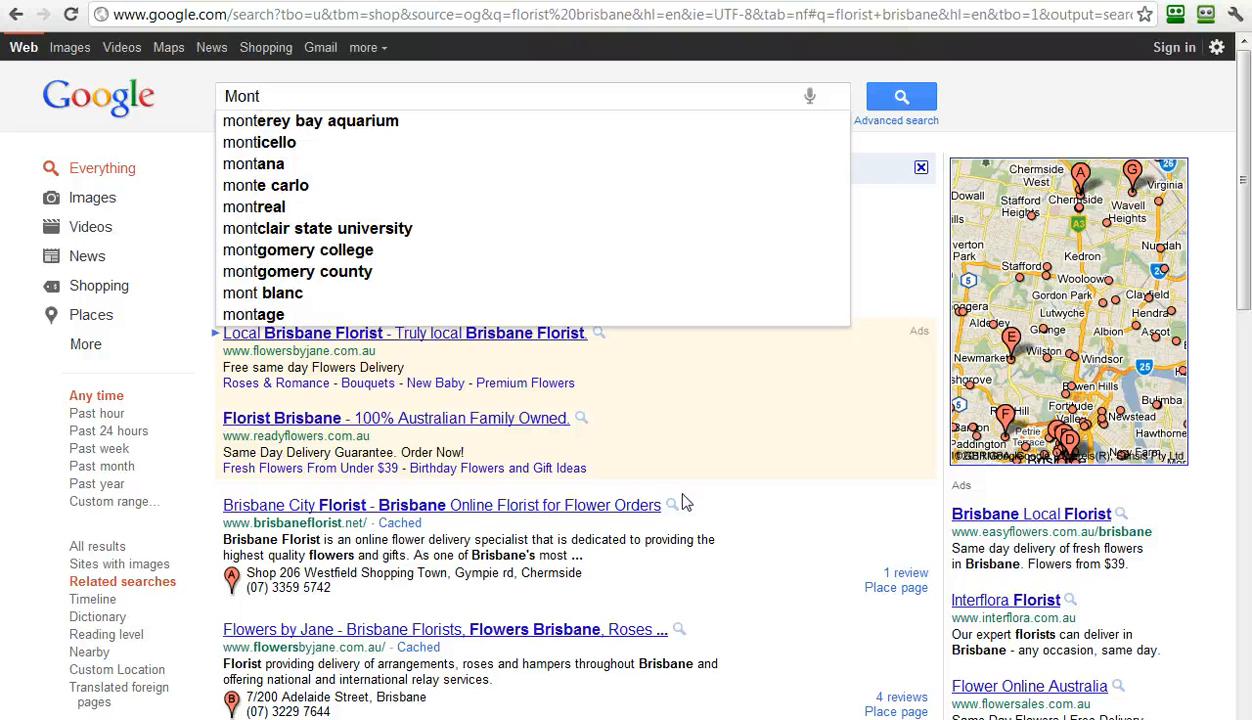
{"action": "type", "text": "e"}
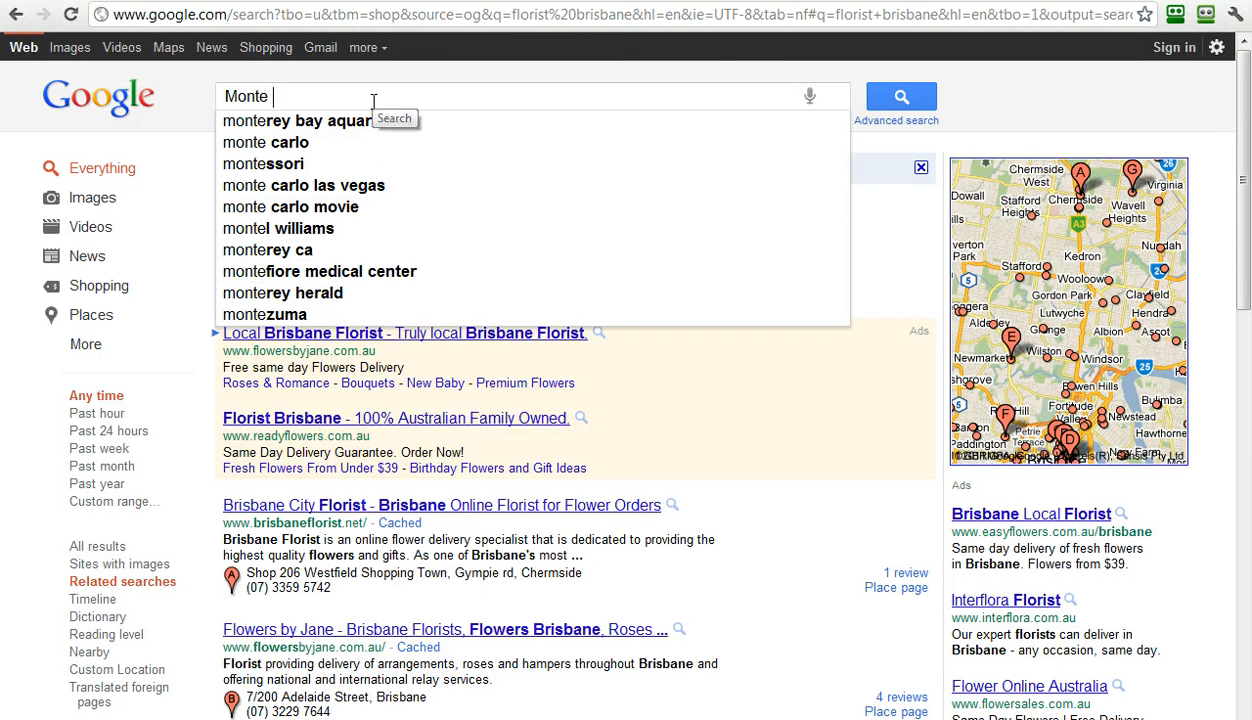
{"action": "type", "text": "huebs"}
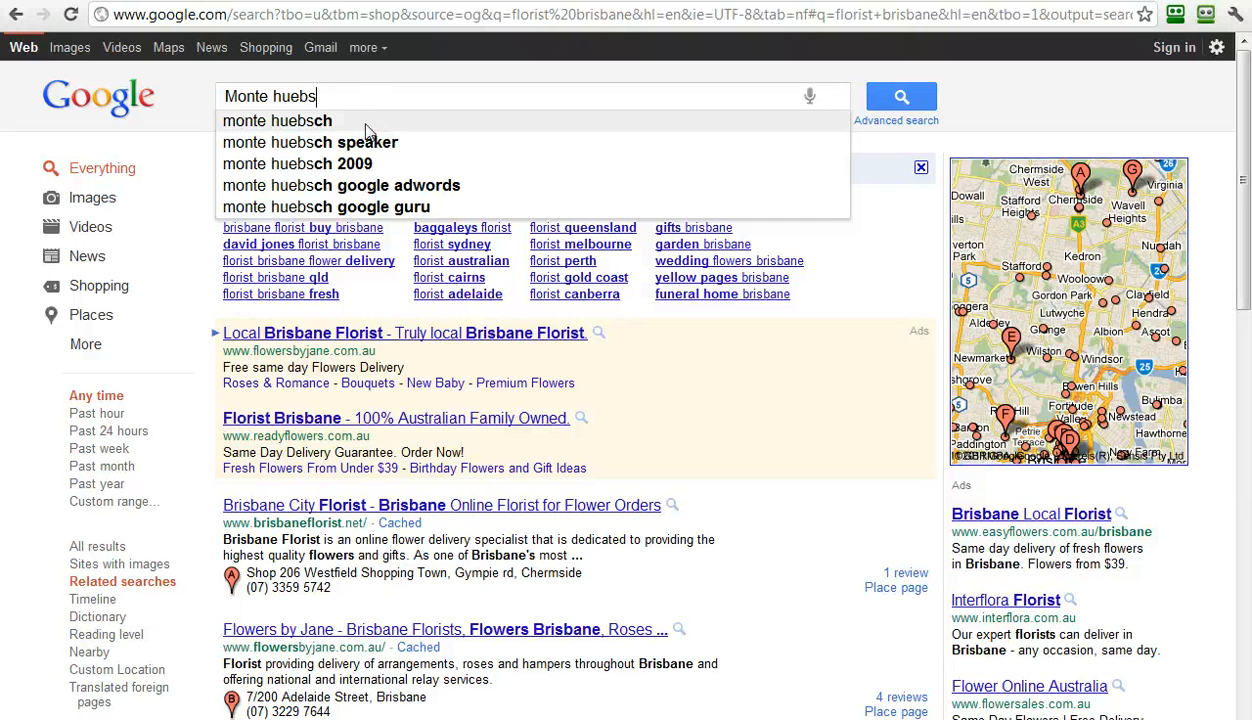
{"action": "left_click", "coordinate": [276, 120]}
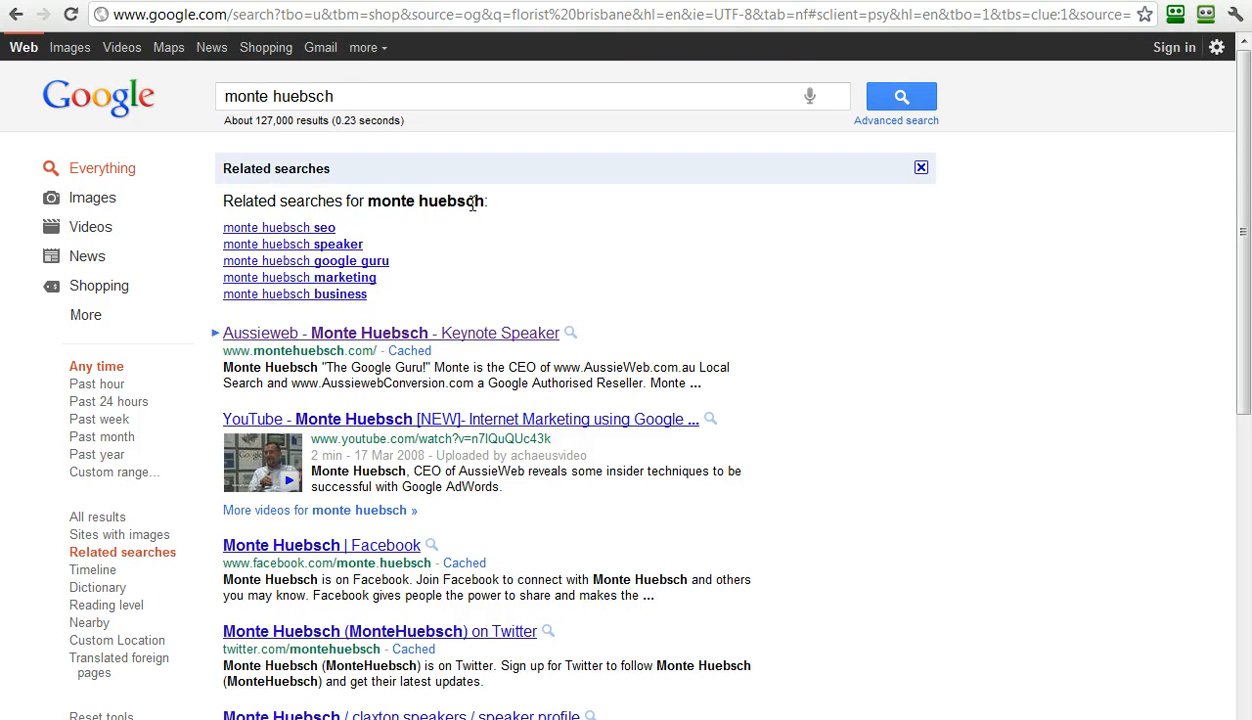
{"action": "mouse_move", "coordinate": [330, 267]}
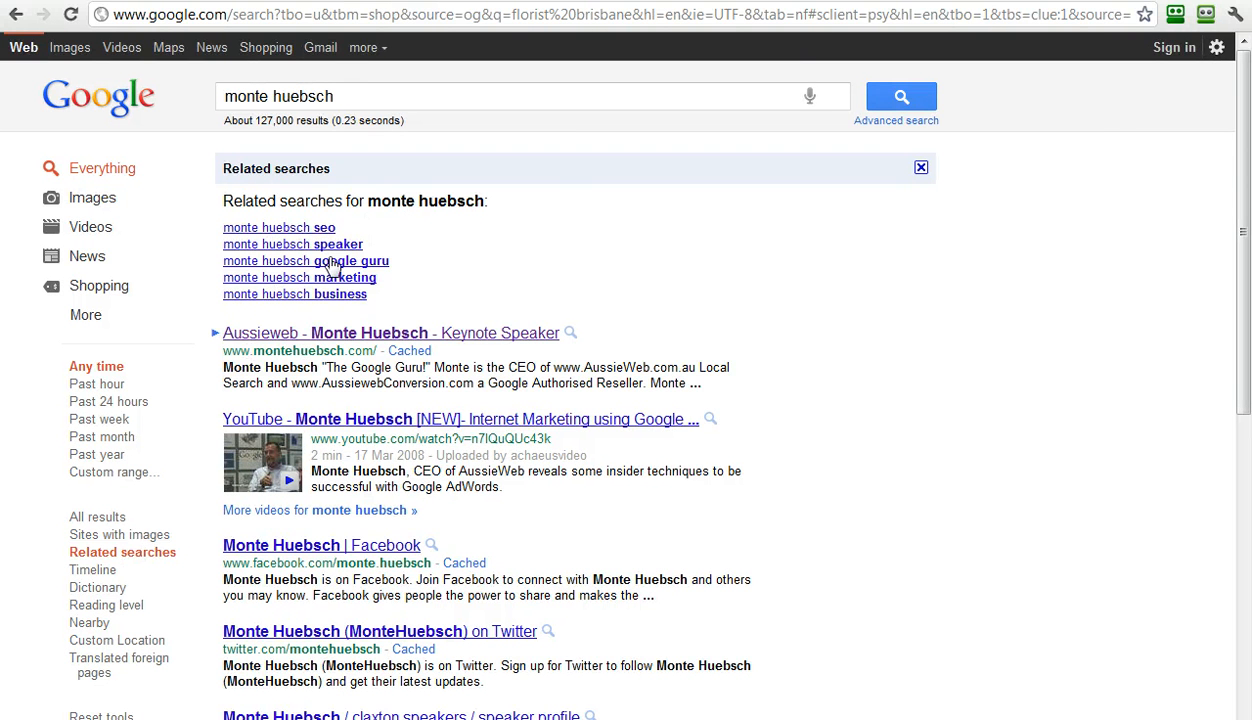
{"action": "mouse_move", "coordinate": [705, 410]}
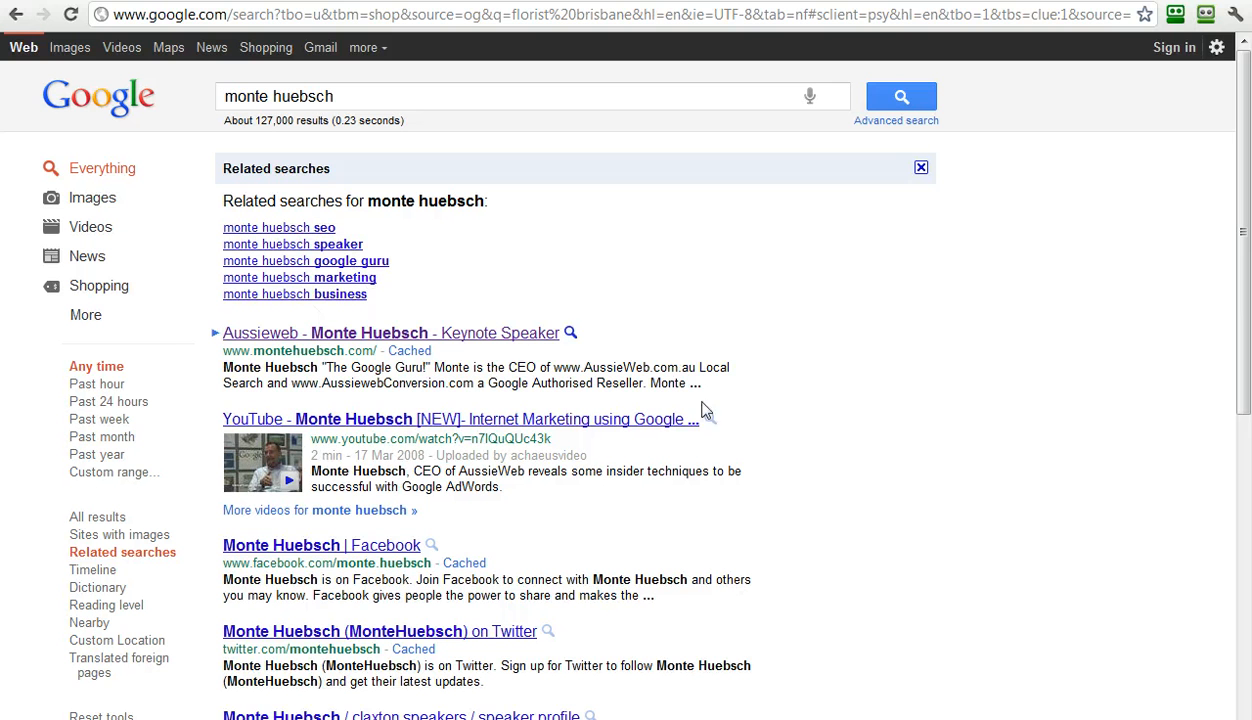
{"action": "mouse_move", "coordinate": [765, 383]}
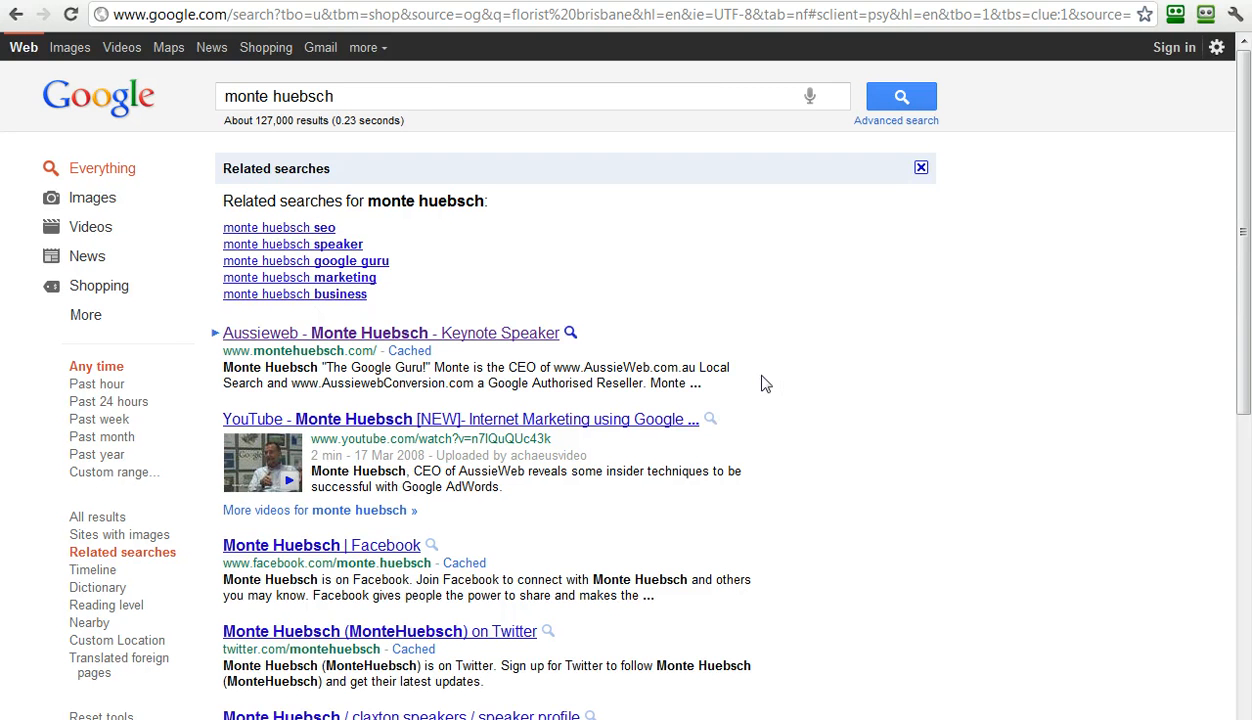
{"action": "mouse_move", "coordinate": [838, 330]}
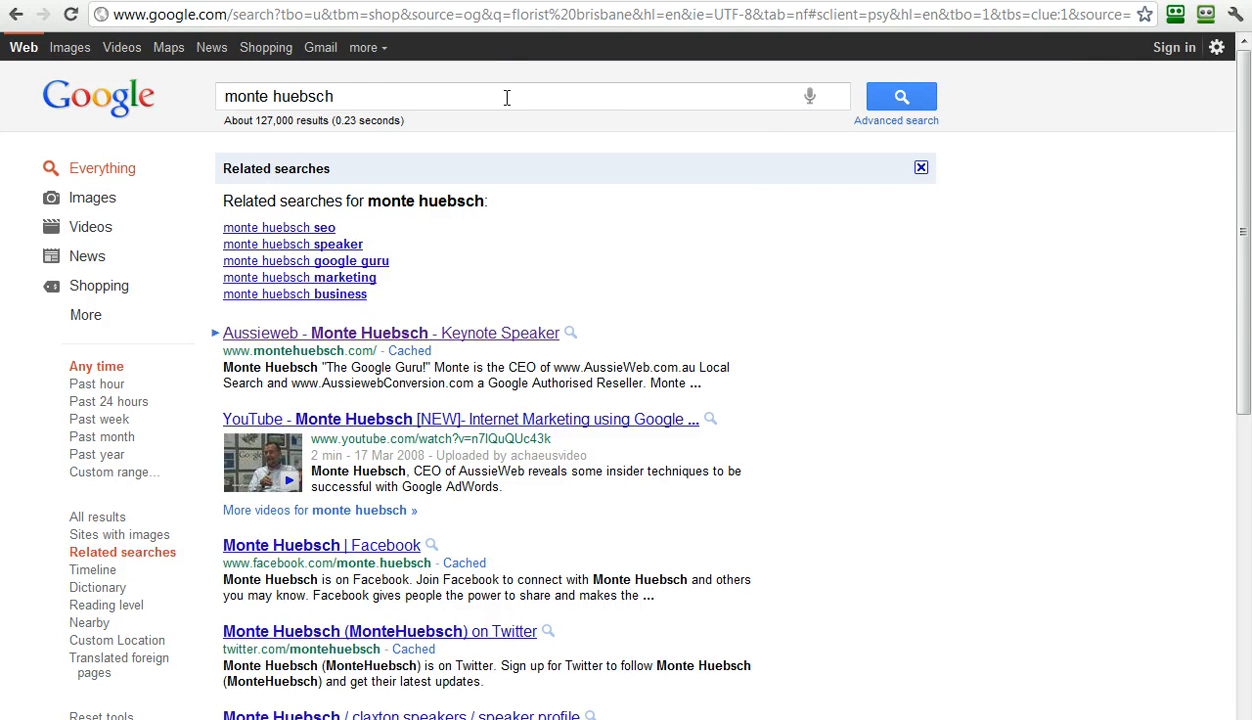
{"action": "mouse_move", "coordinate": [320, 244]}
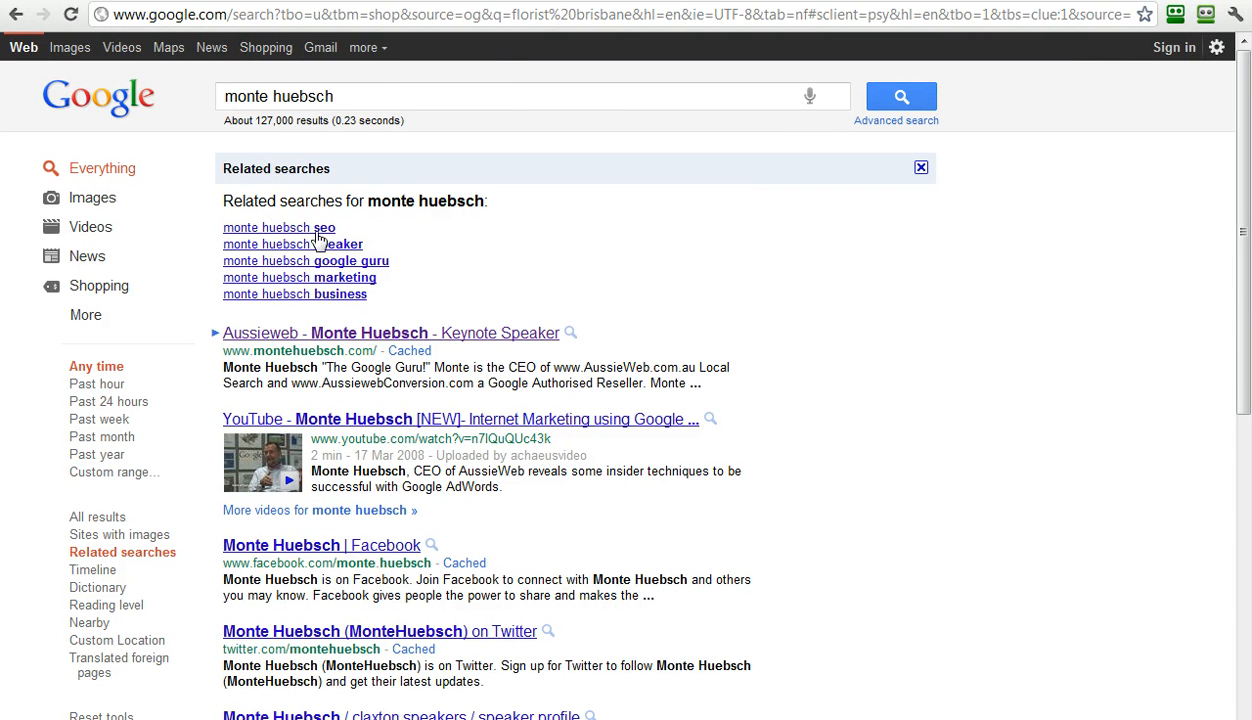
{"action": "mouse_move", "coordinate": [945, 525]}
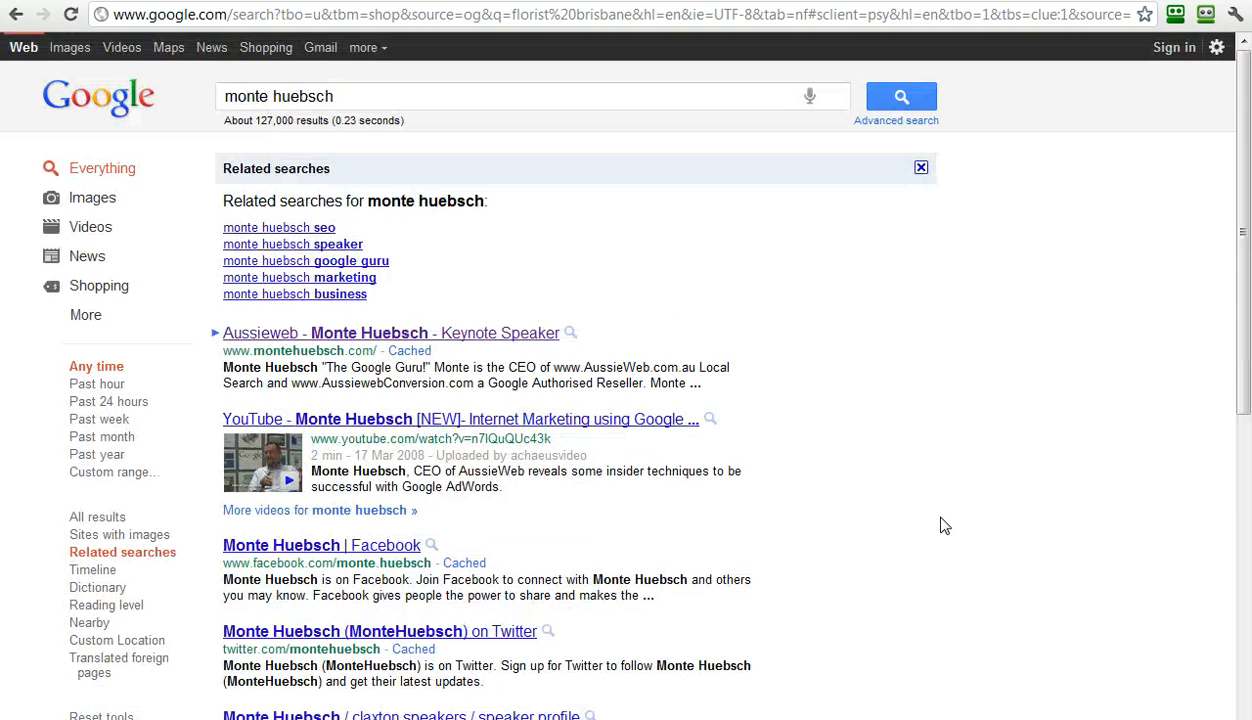
{"action": "mouse_move", "coordinate": [955, 485]}
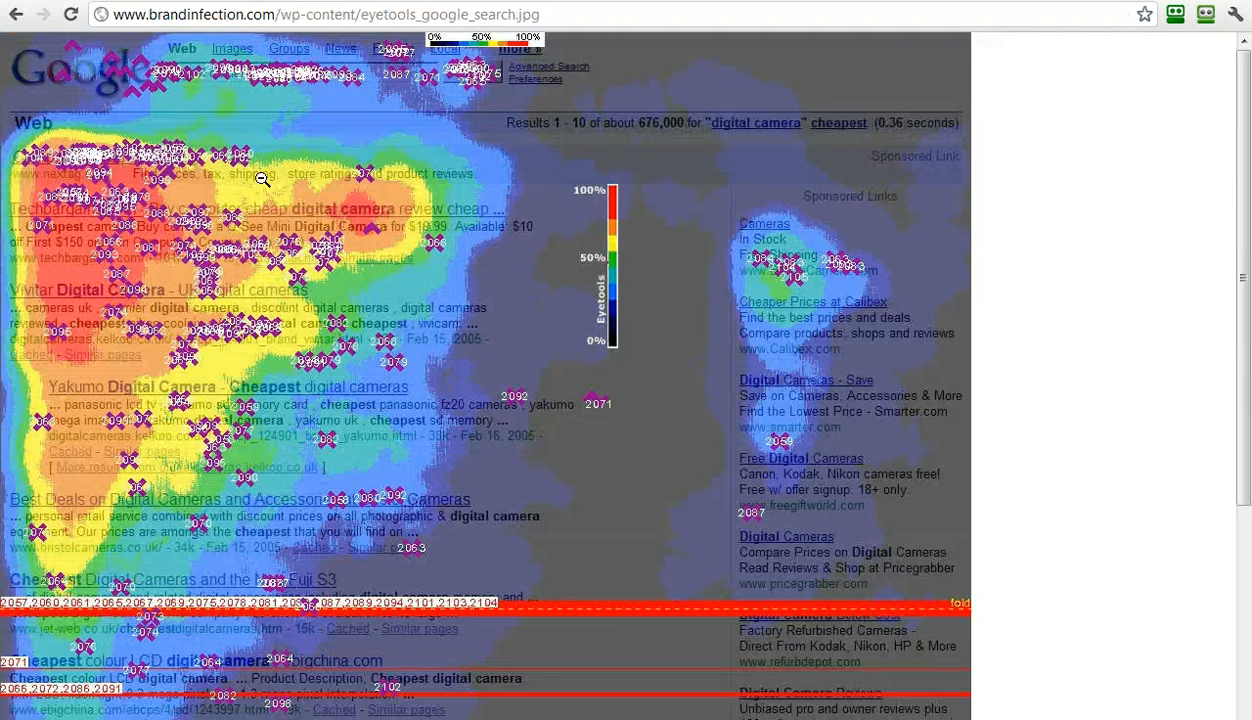
{"action": "mouse_move", "coordinate": [397, 178]}
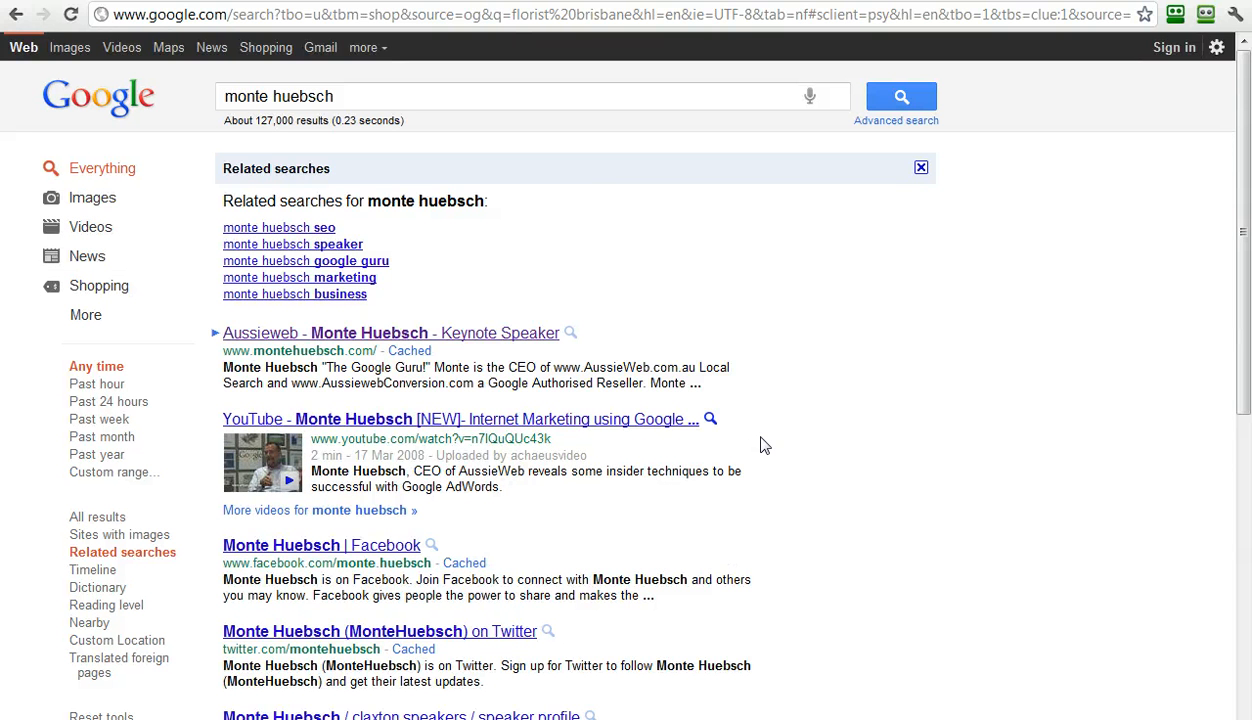
{"action": "mouse_move", "coordinate": [750, 444]}
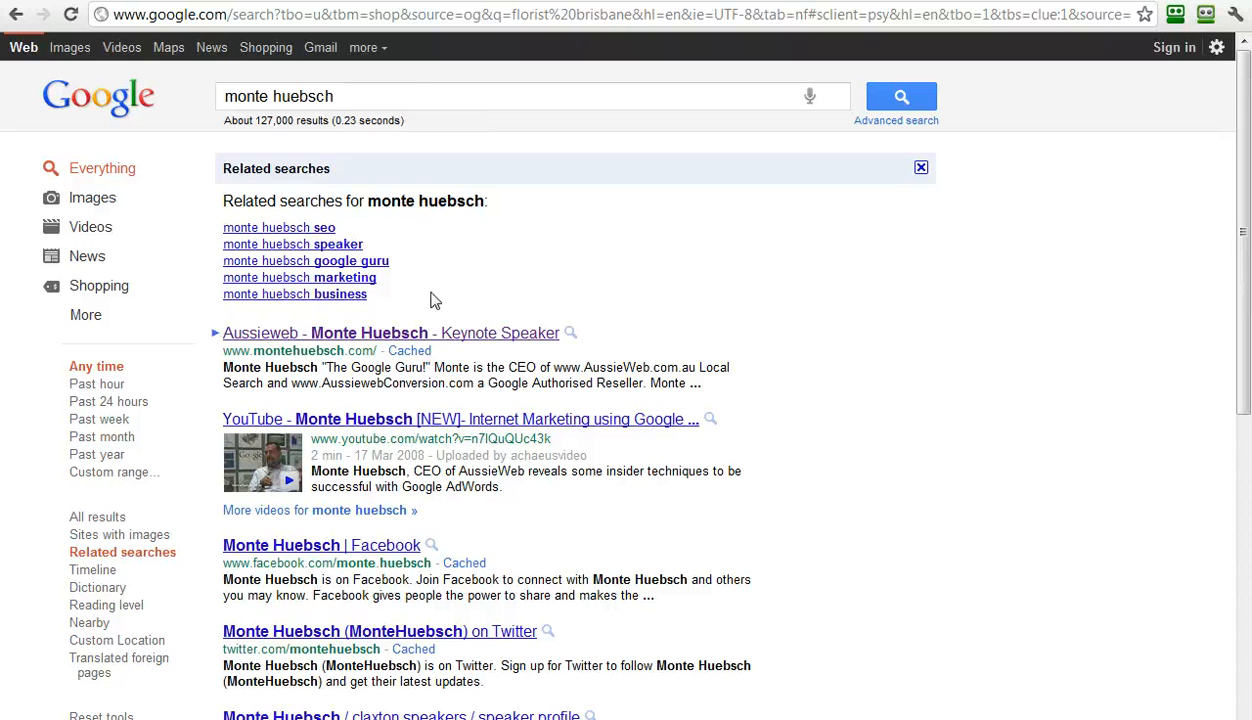
{"action": "mouse_move", "coordinate": [200, 593]}
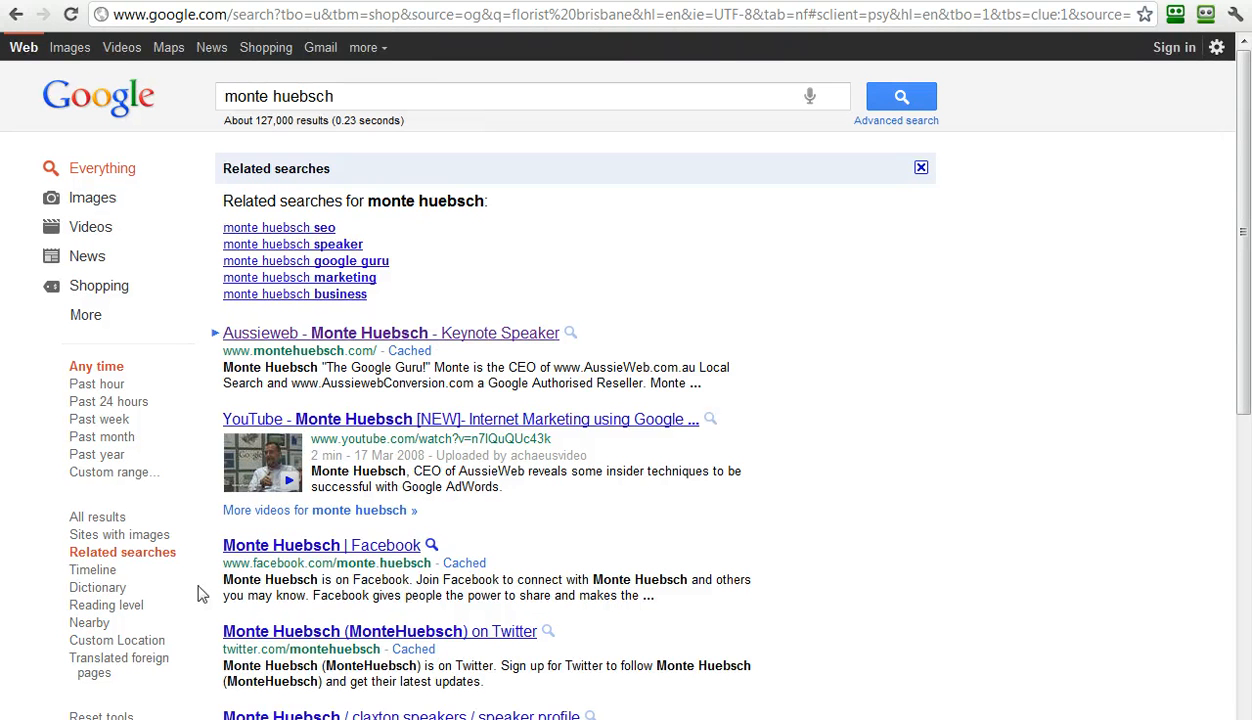
{"action": "mouse_move", "coordinate": [840, 473]}
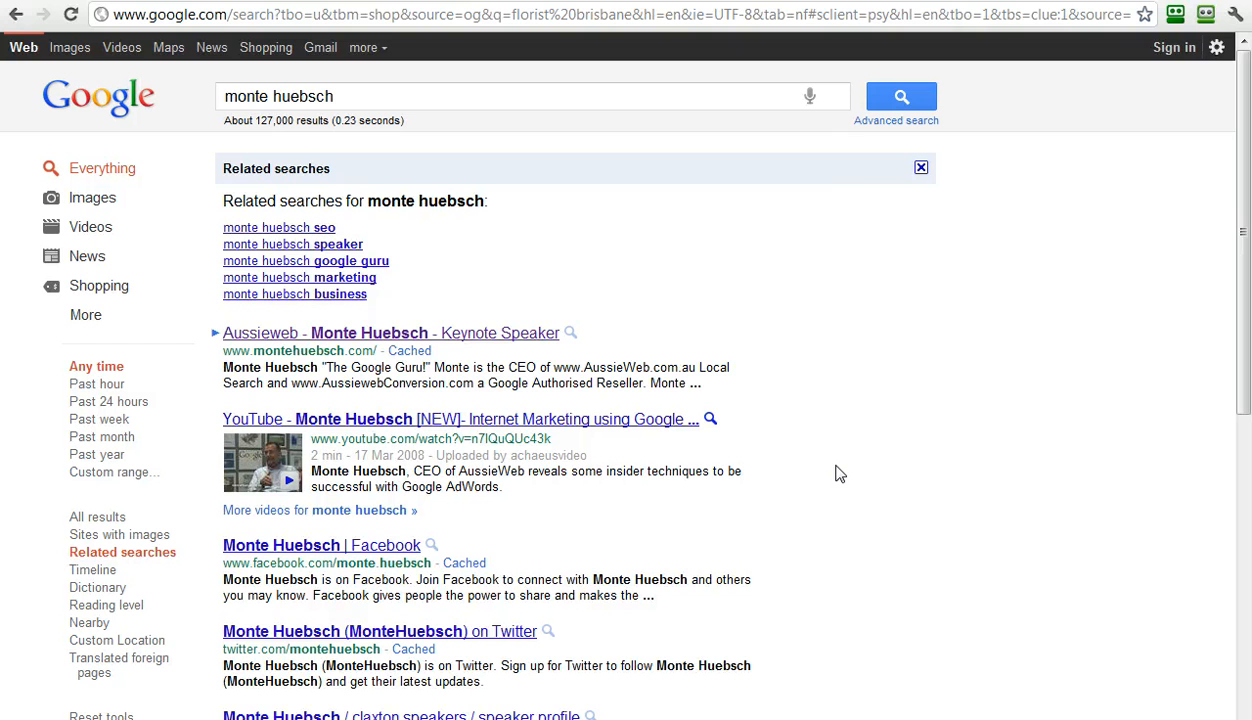
{"action": "mouse_move", "coordinate": [845, 467]}
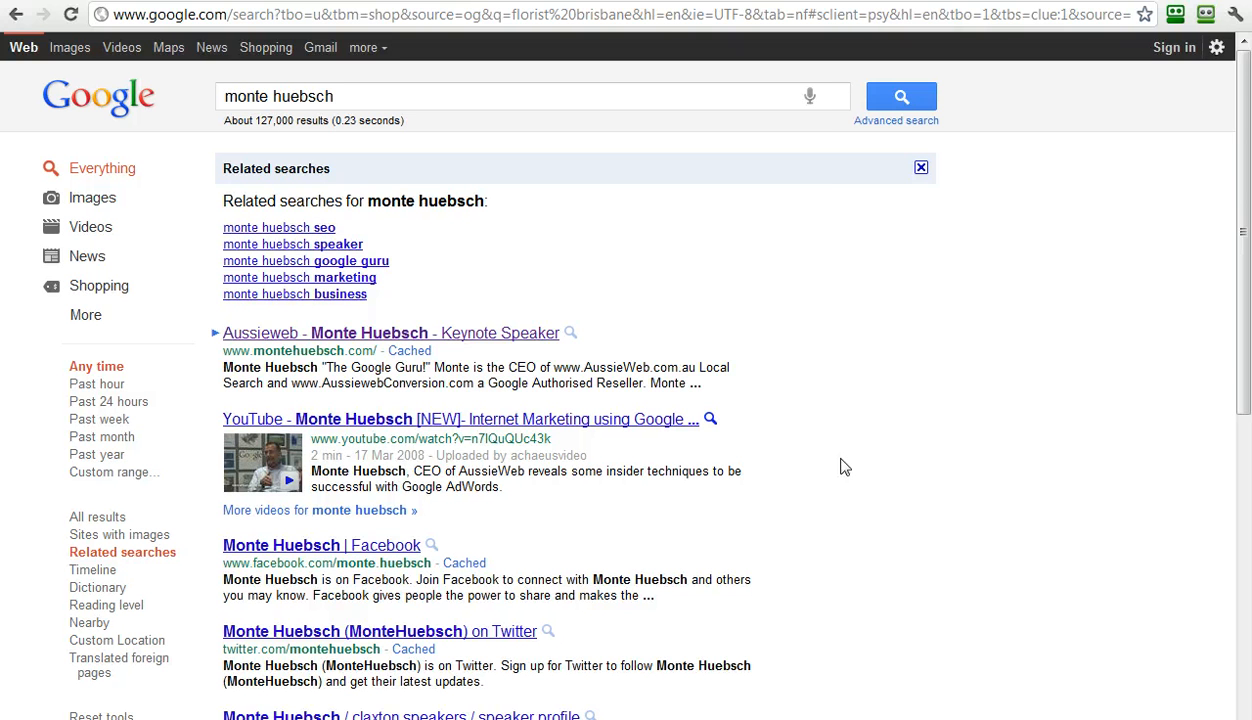